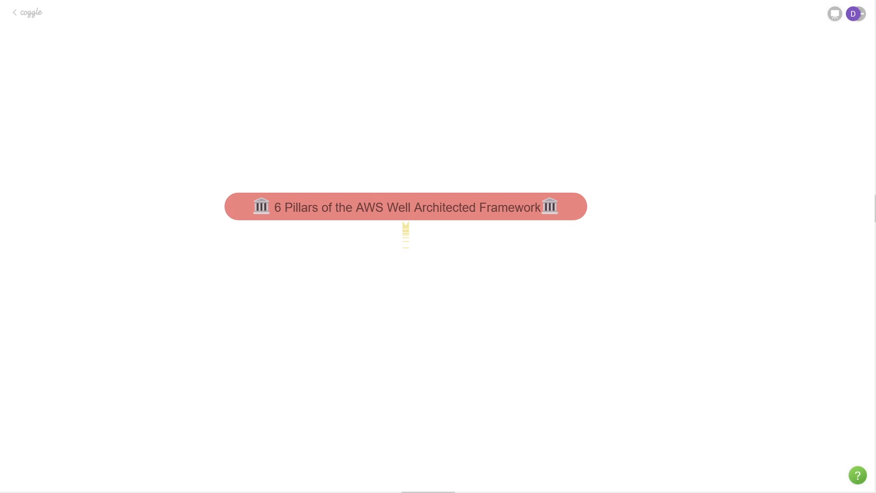
{"action": "mouse_move", "coordinate": [561, 378]}
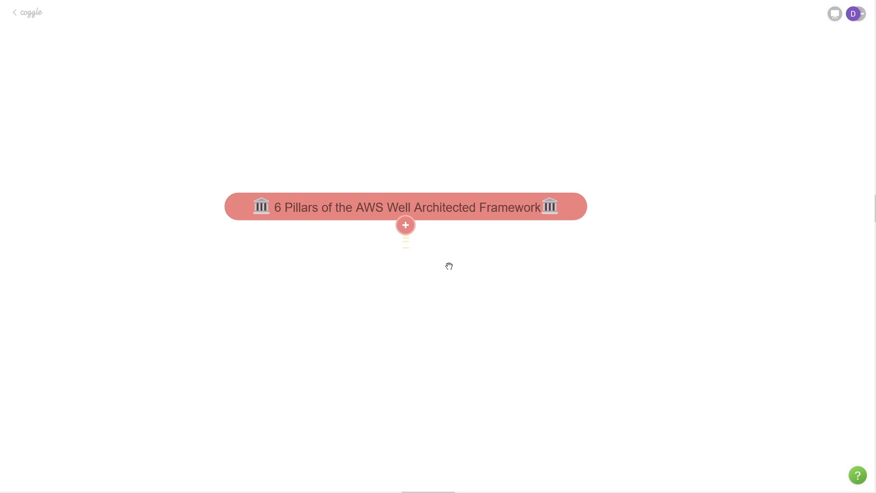
Expand the root node to reveal the first pillar, 1. Operational Excellence.
{"action": "left_click", "coordinate": [405, 225]}
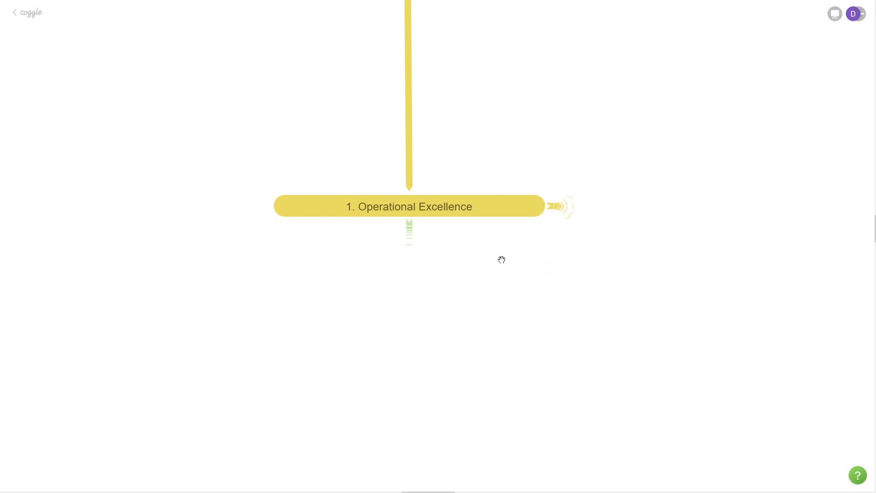
Expand Operational Excellence to show Operations as Code, Frequent Small Reversible Changes, Anticipate Failure, Learn From All Mistakes.
{"action": "left_click", "coordinate": [562, 207]}
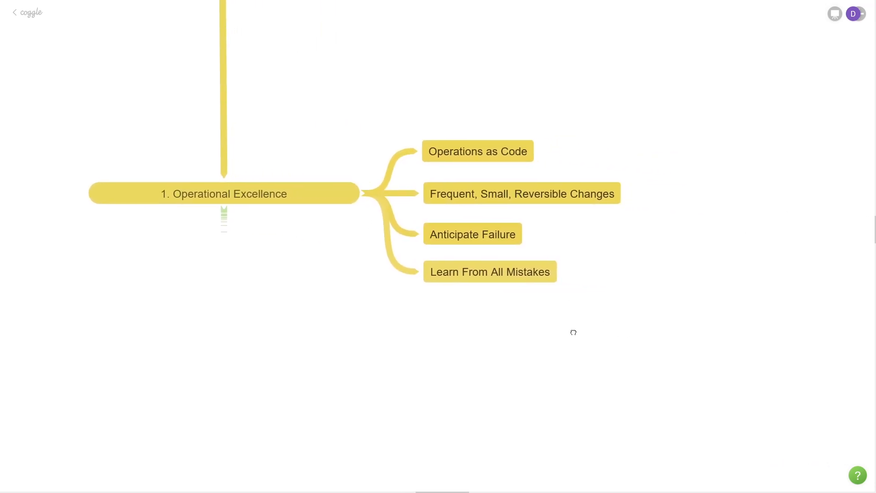
{"action": "mouse_move", "coordinate": [480, 166]}
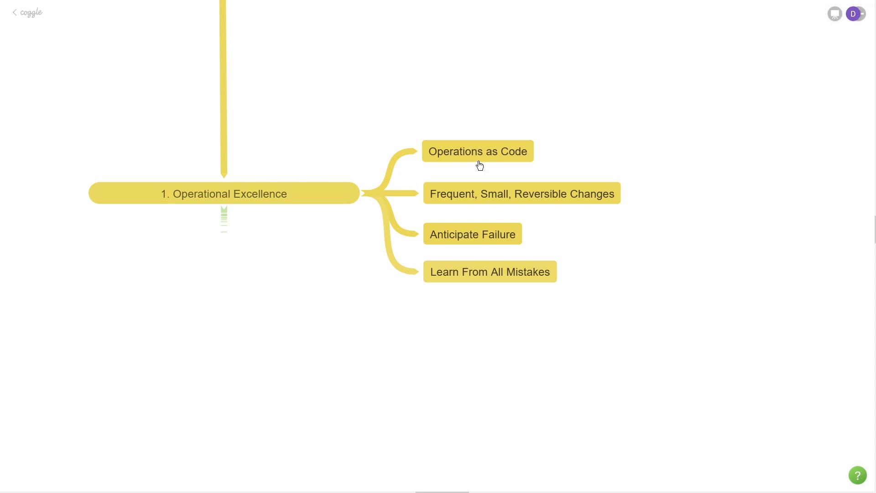
{"action": "mouse_move", "coordinate": [482, 164]}
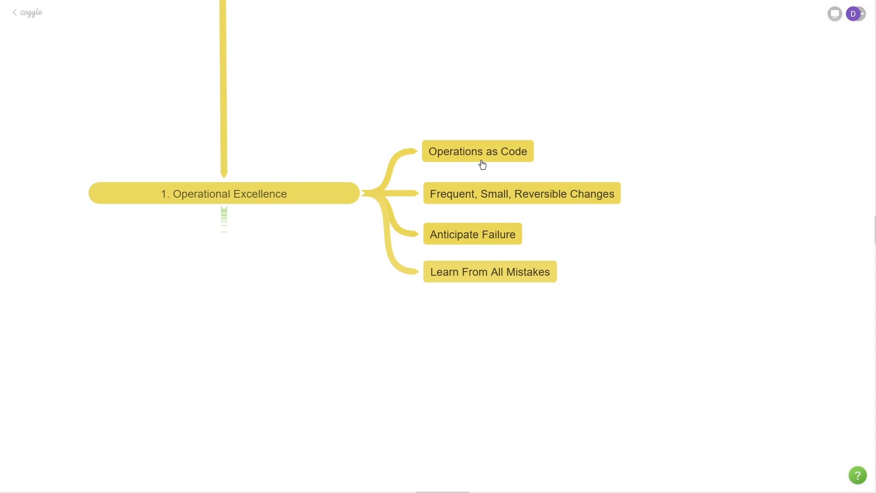
{"action": "mouse_move", "coordinate": [517, 164]}
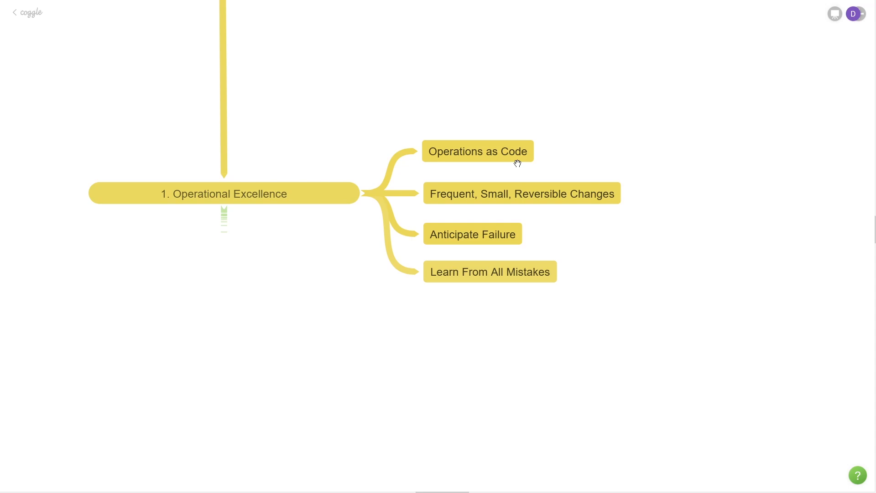
{"action": "mouse_move", "coordinate": [519, 167]}
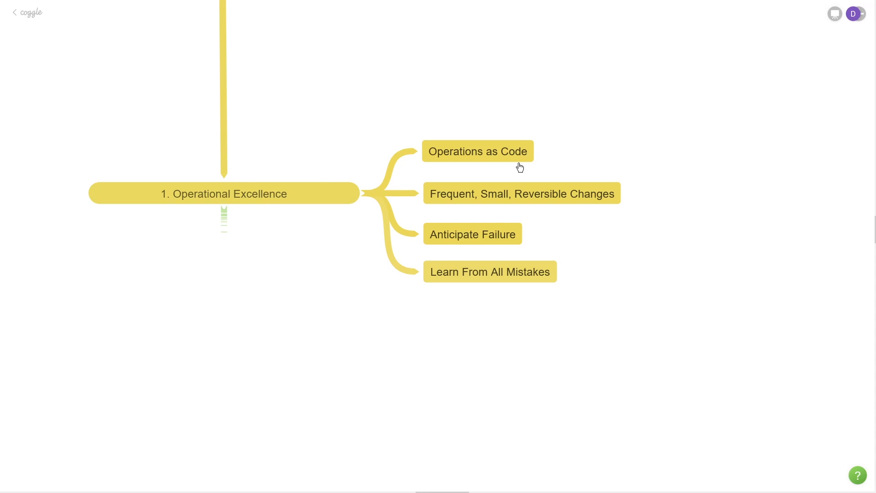
{"action": "mouse_move", "coordinate": [485, 166]}
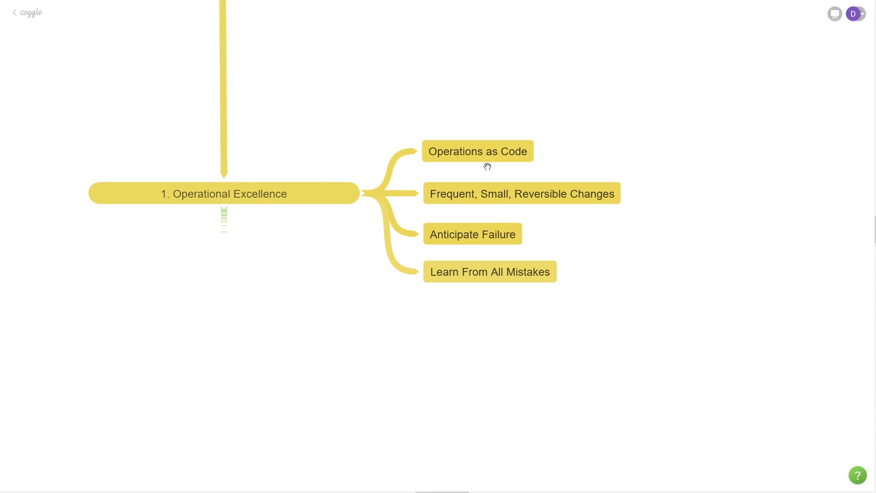
{"action": "mouse_move", "coordinate": [485, 131]}
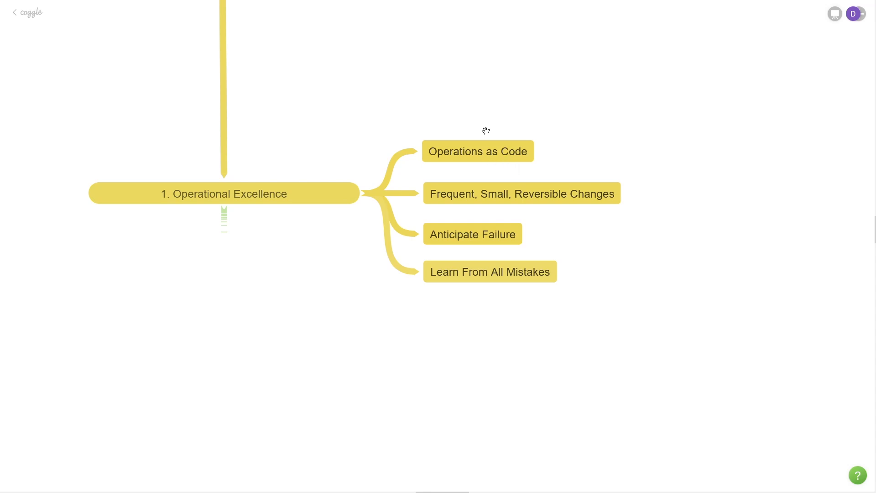
{"action": "mouse_move", "coordinate": [478, 166]}
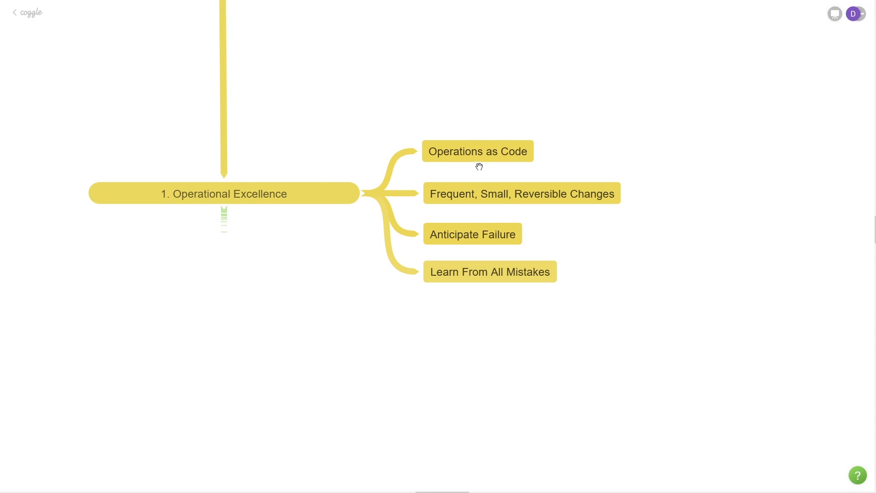
{"action": "mouse_move", "coordinate": [462, 206]}
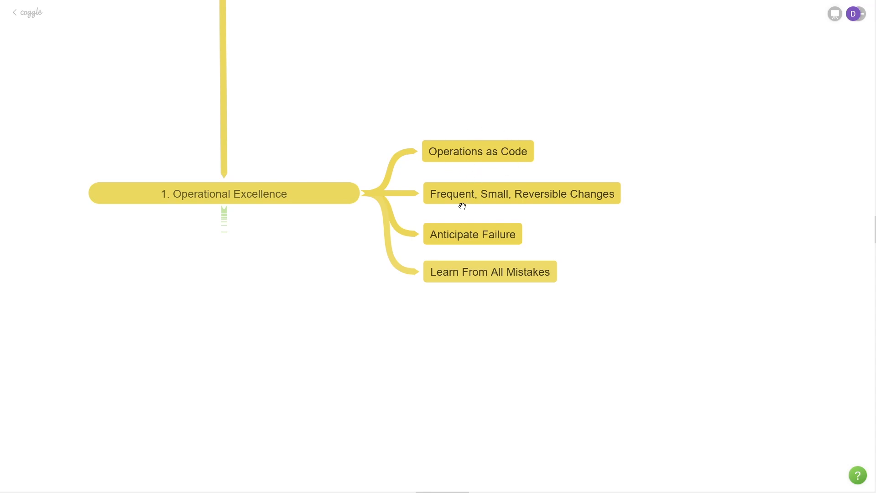
{"action": "mouse_move", "coordinate": [510, 209]}
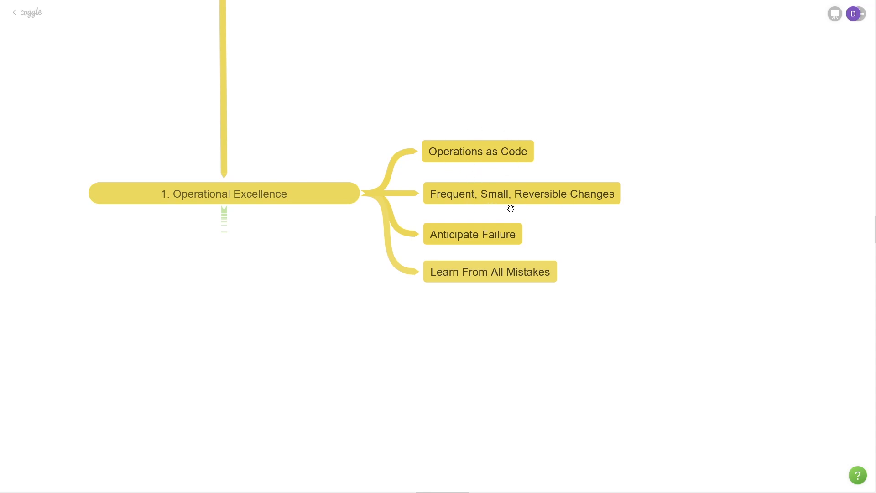
{"action": "mouse_move", "coordinate": [502, 211]}
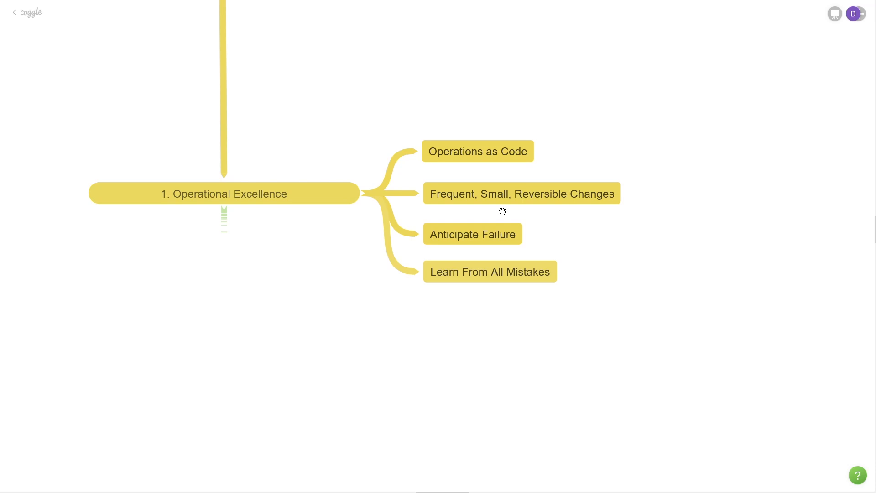
{"action": "mouse_move", "coordinate": [467, 208]}
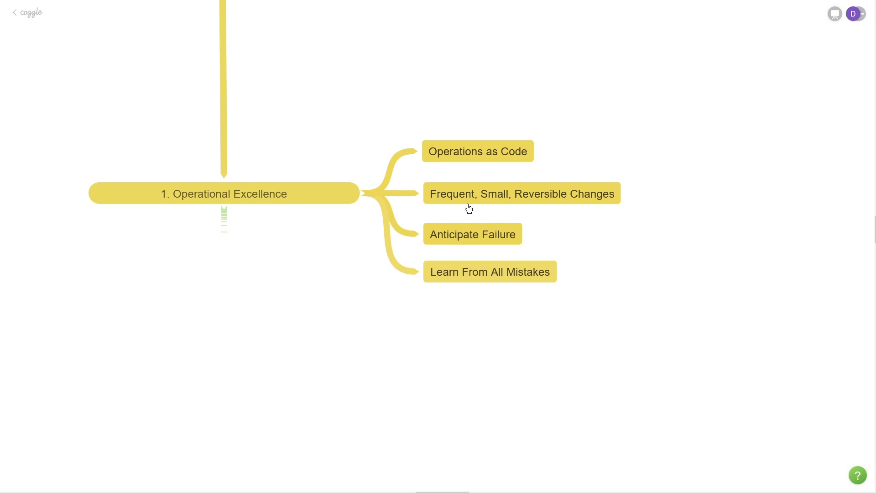
{"action": "mouse_move", "coordinate": [544, 209]}
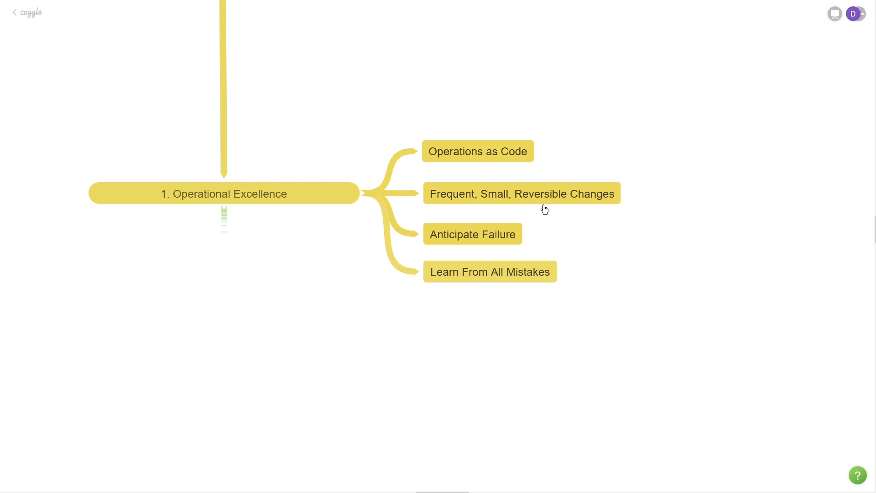
{"action": "mouse_move", "coordinate": [603, 173]}
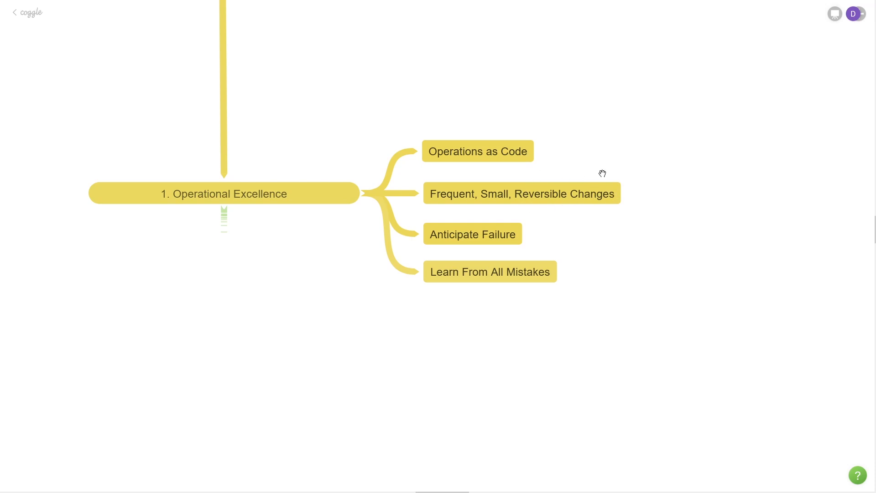
{"action": "mouse_move", "coordinate": [561, 208]}
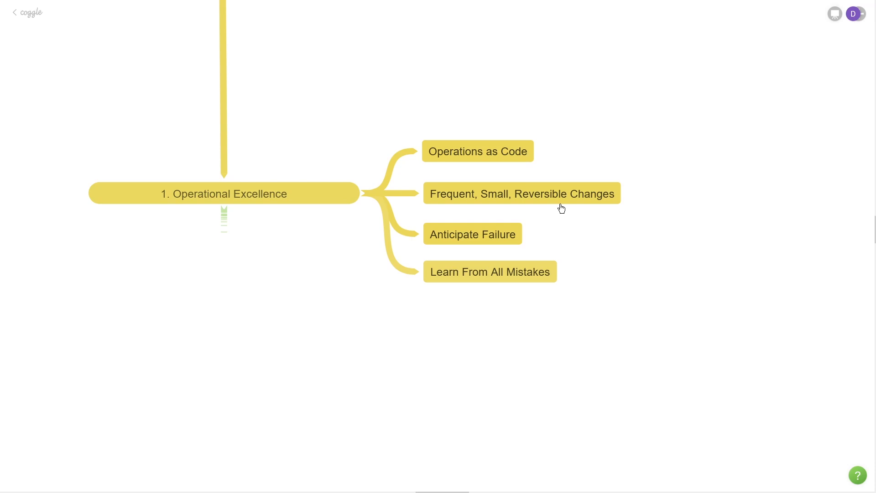
{"action": "mouse_move", "coordinate": [569, 208]}
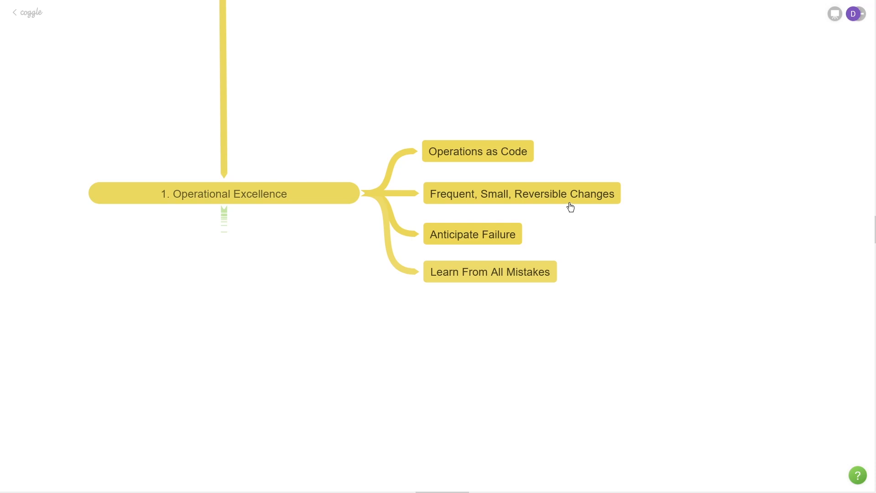
{"action": "mouse_move", "coordinate": [555, 233]}
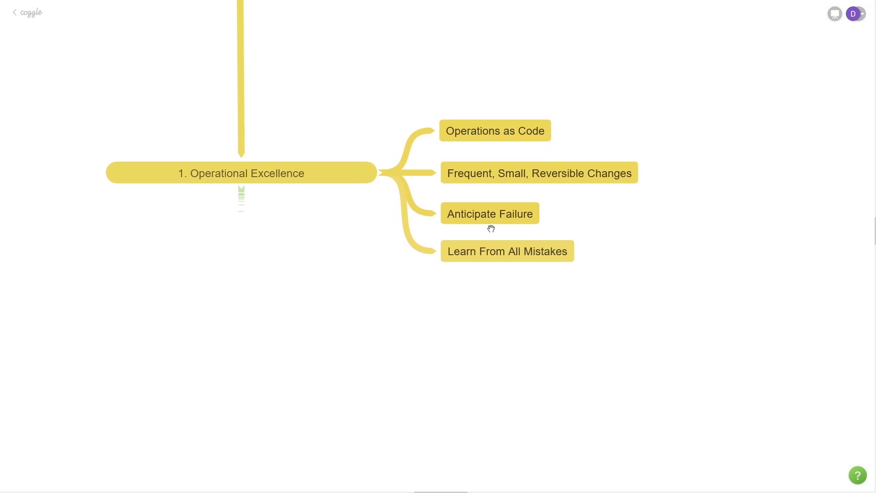
{"action": "mouse_move", "coordinate": [492, 229]}
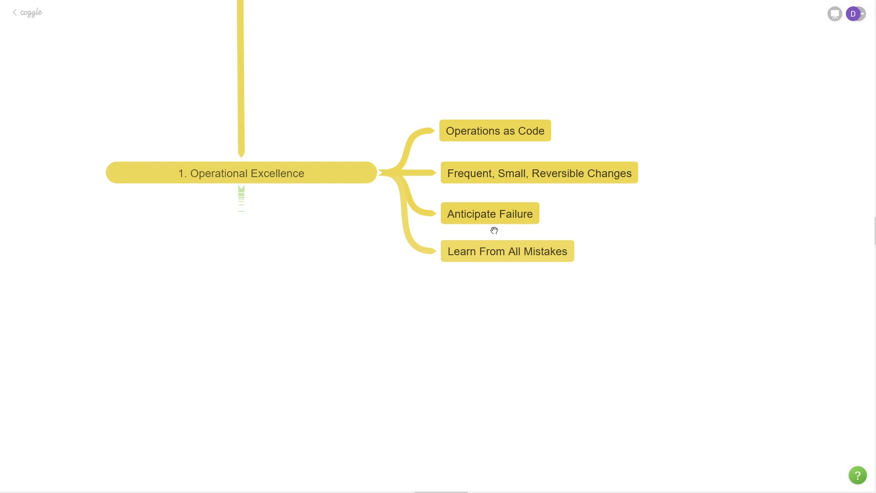
{"action": "mouse_move", "coordinate": [499, 273]}
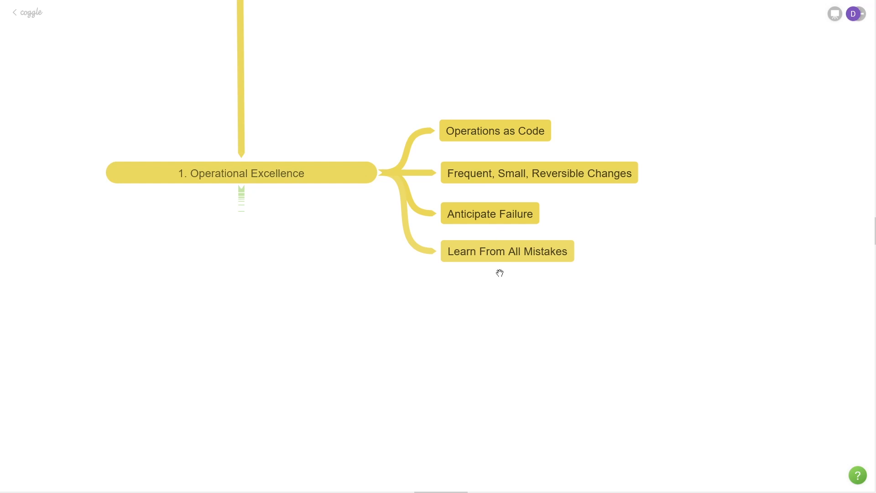
{"action": "mouse_move", "coordinate": [507, 270]}
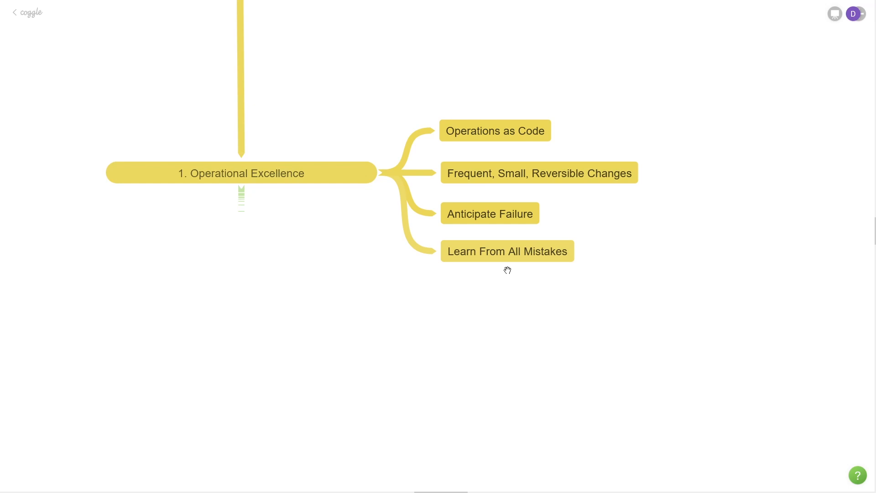
{"action": "mouse_move", "coordinate": [506, 267]}
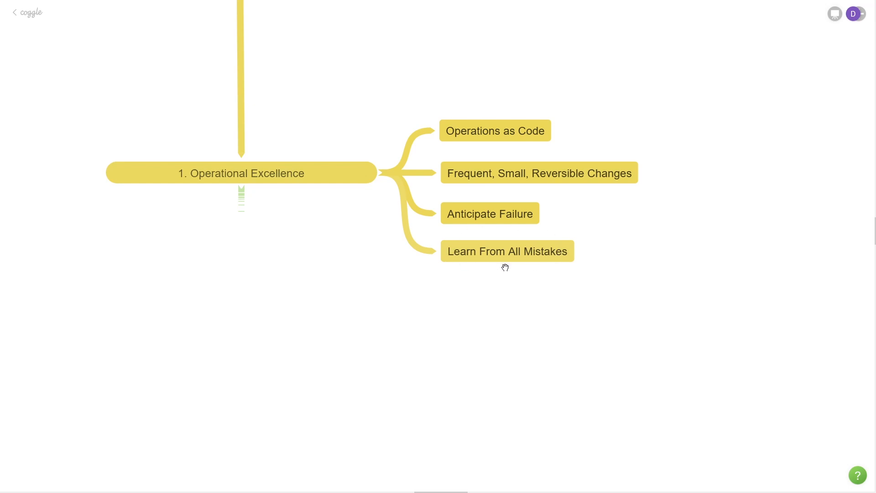
{"action": "mouse_move", "coordinate": [510, 269]}
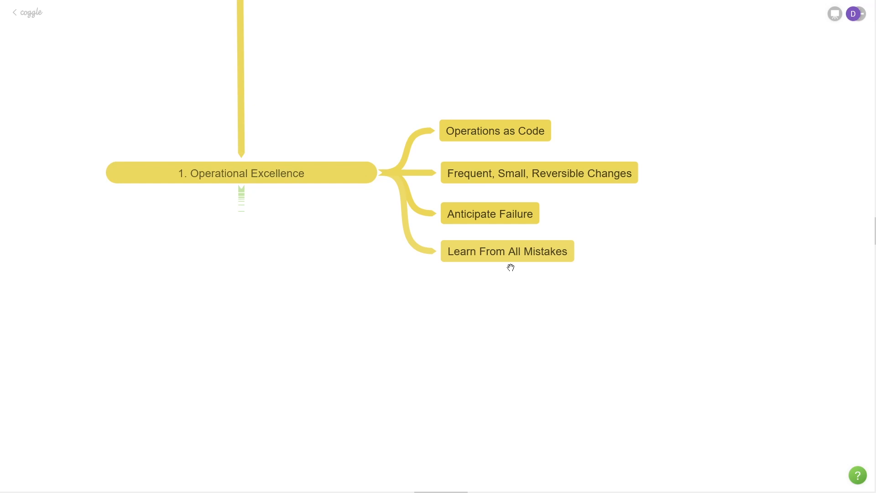
{"action": "mouse_move", "coordinate": [531, 253]}
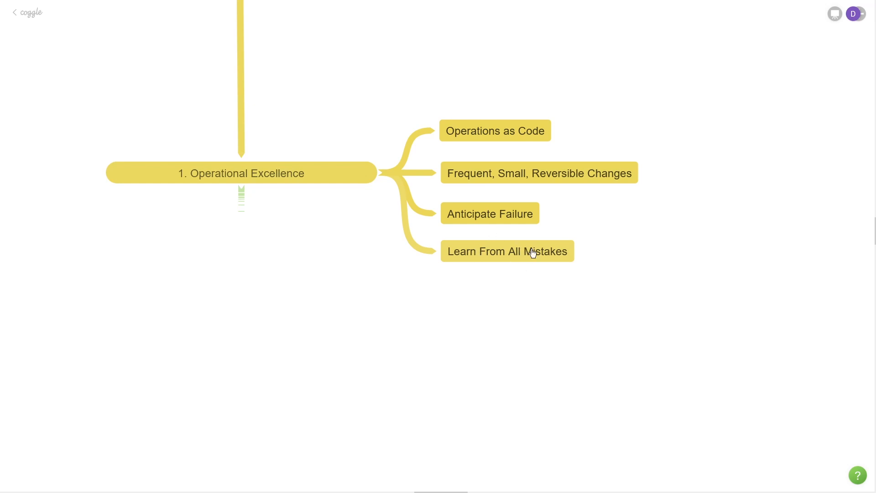
{"action": "mouse_move", "coordinate": [508, 268]}
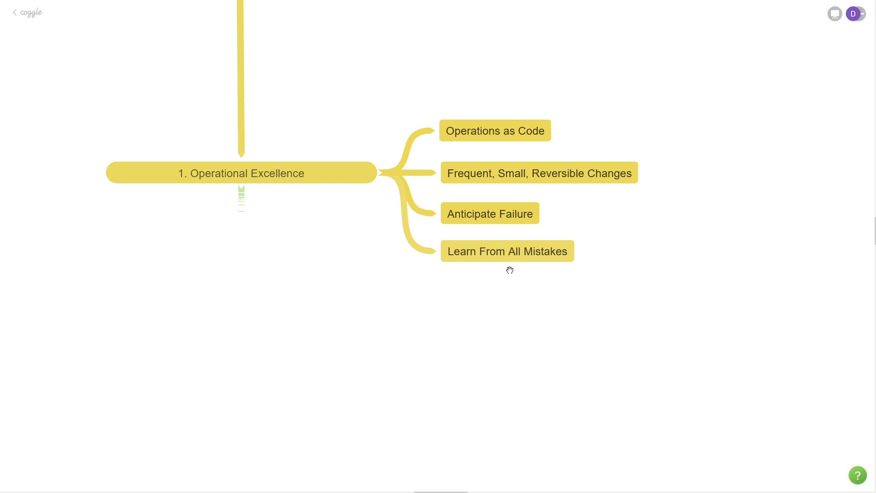
{"action": "mouse_move", "coordinate": [503, 265]}
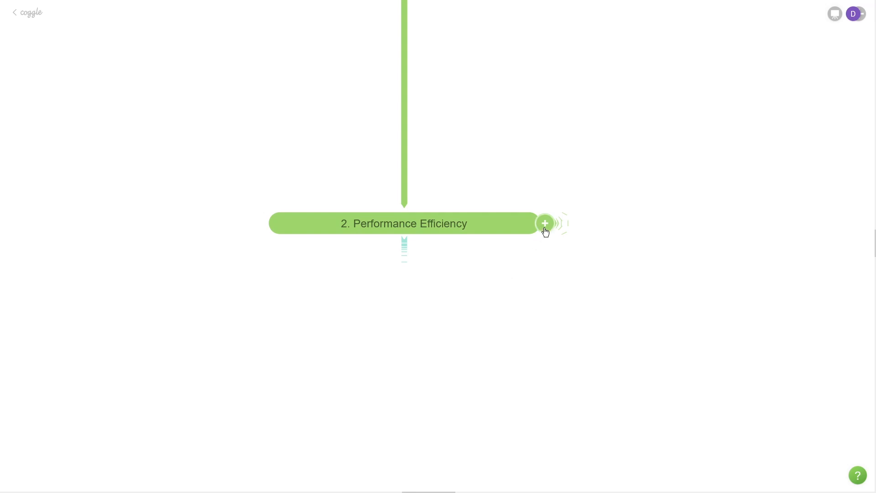
Expand Performance Efficiency to list Pick the Right Tool, Use Serverless*, Go Global in Minutes.
{"action": "left_click", "coordinate": [544, 223]}
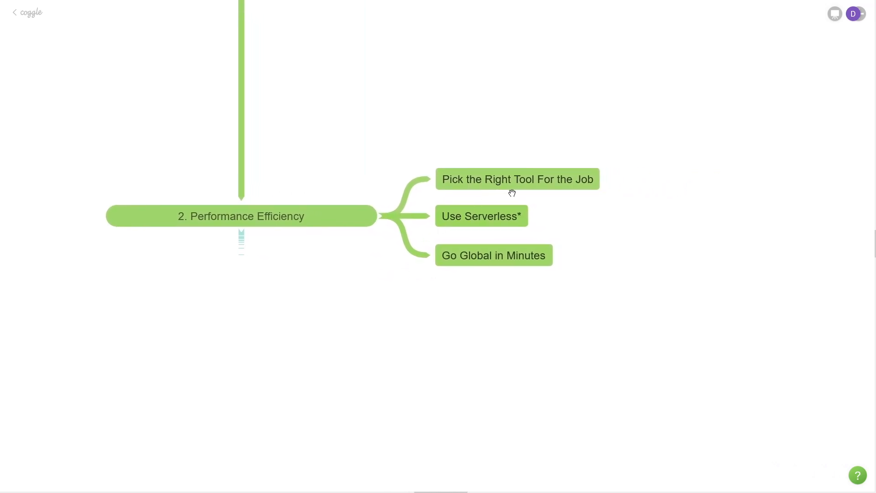
{"action": "mouse_move", "coordinate": [528, 194]}
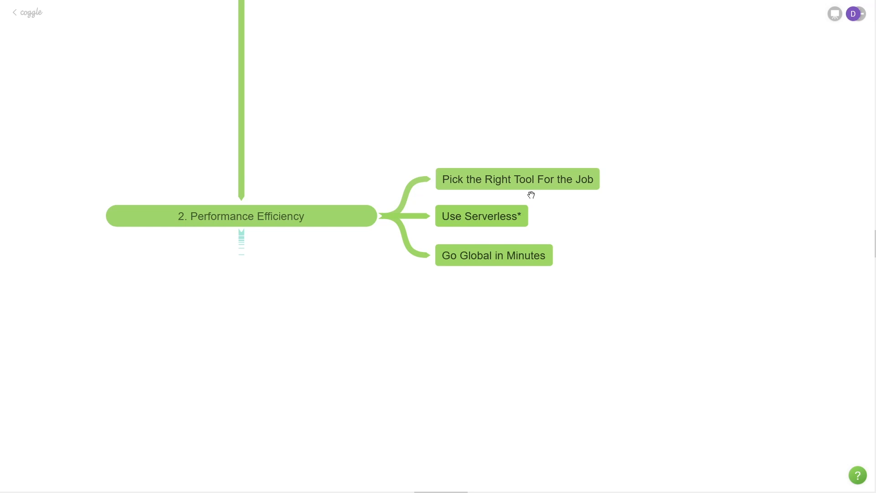
{"action": "mouse_move", "coordinate": [486, 233]}
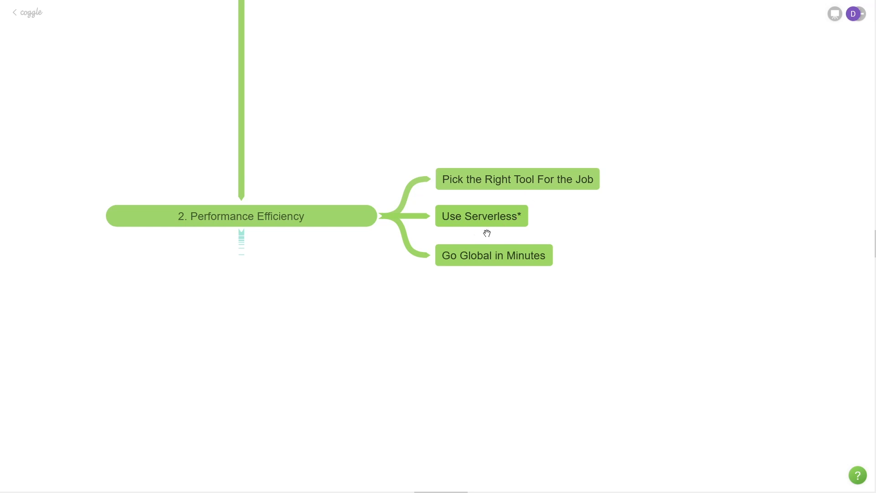
{"action": "mouse_move", "coordinate": [520, 219]}
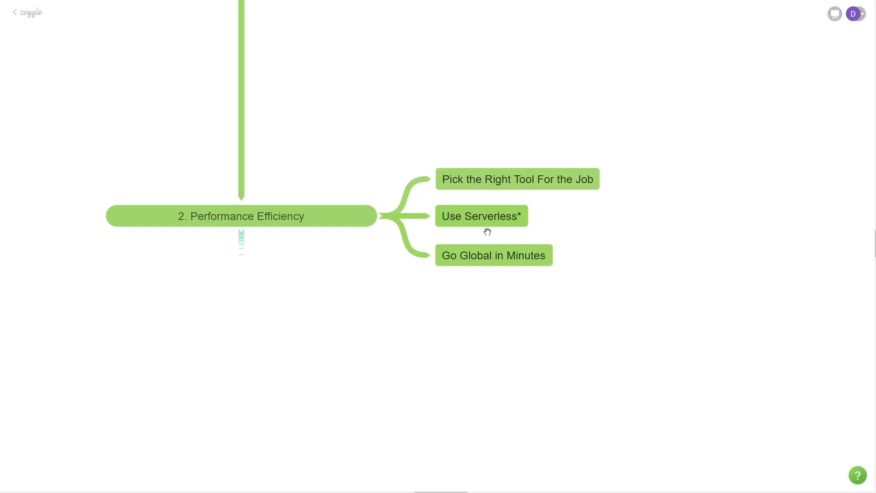
{"action": "mouse_move", "coordinate": [505, 199]}
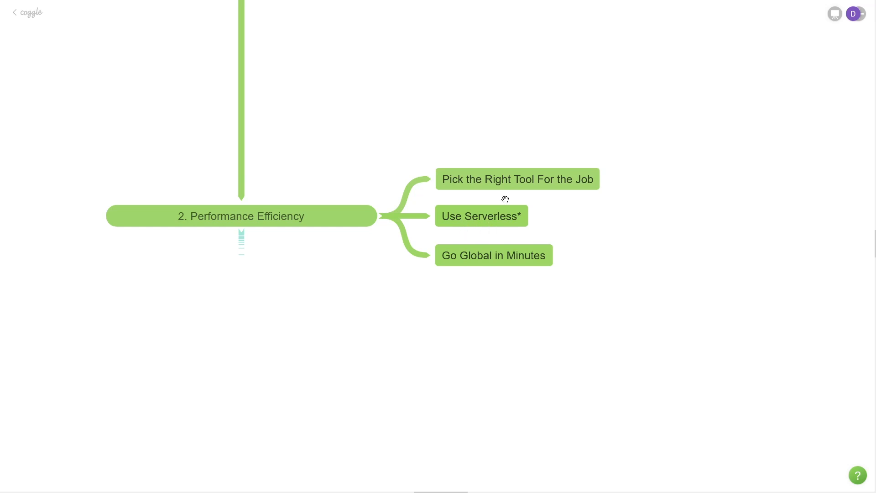
{"action": "mouse_move", "coordinate": [523, 189]}
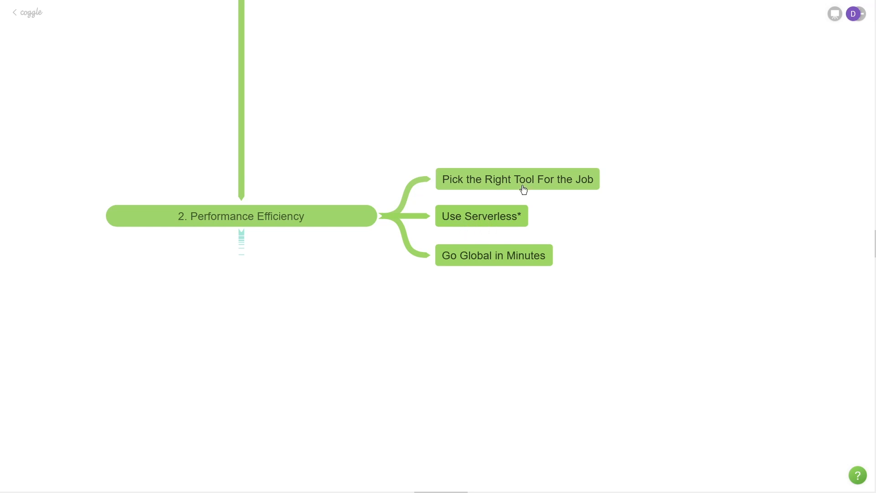
{"action": "mouse_move", "coordinate": [482, 229]}
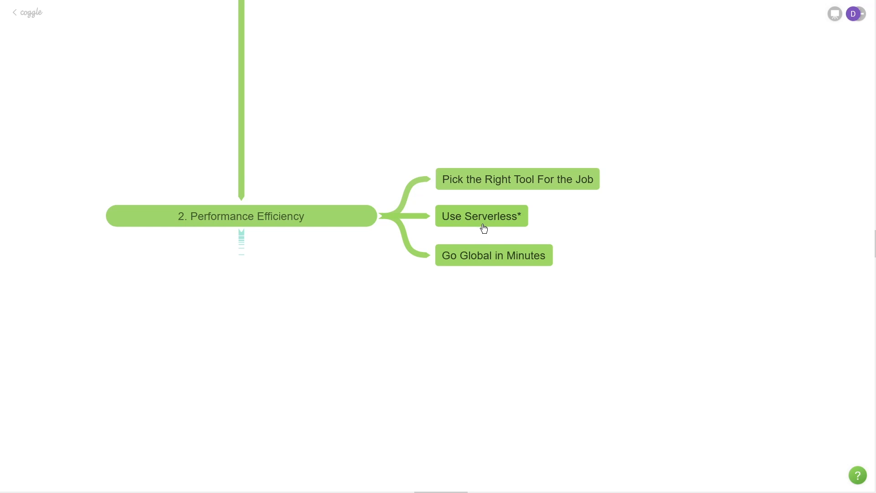
{"action": "mouse_move", "coordinate": [505, 192]}
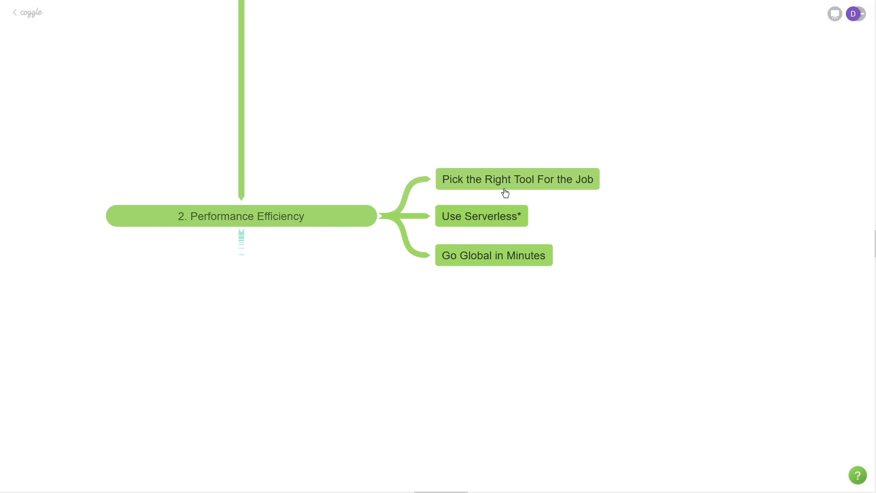
{"action": "mouse_move", "coordinate": [493, 228]}
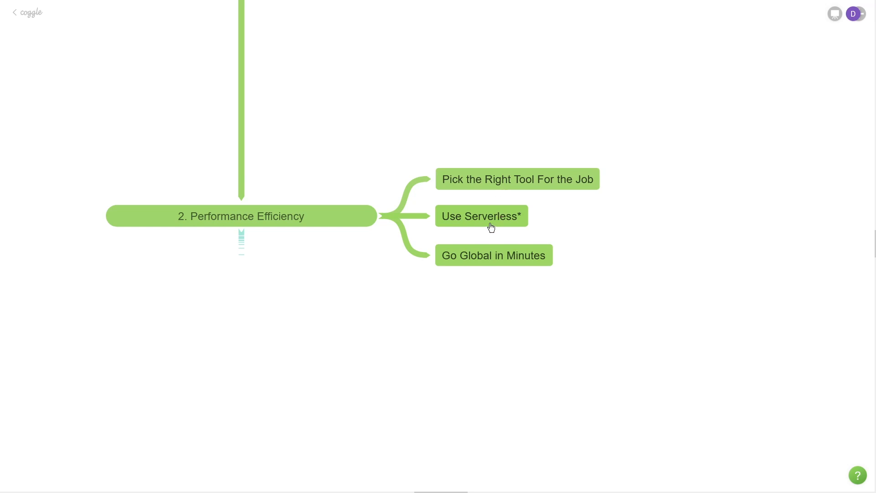
{"action": "mouse_move", "coordinate": [488, 228]}
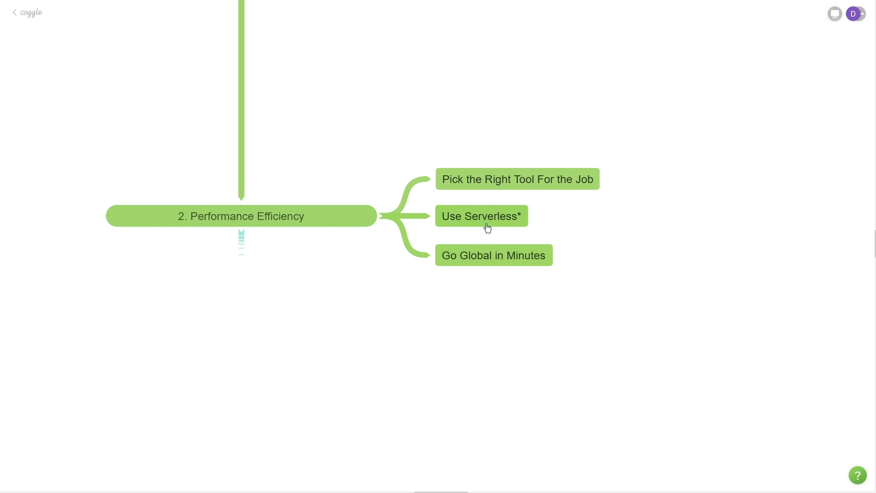
{"action": "mouse_move", "coordinate": [485, 231]}
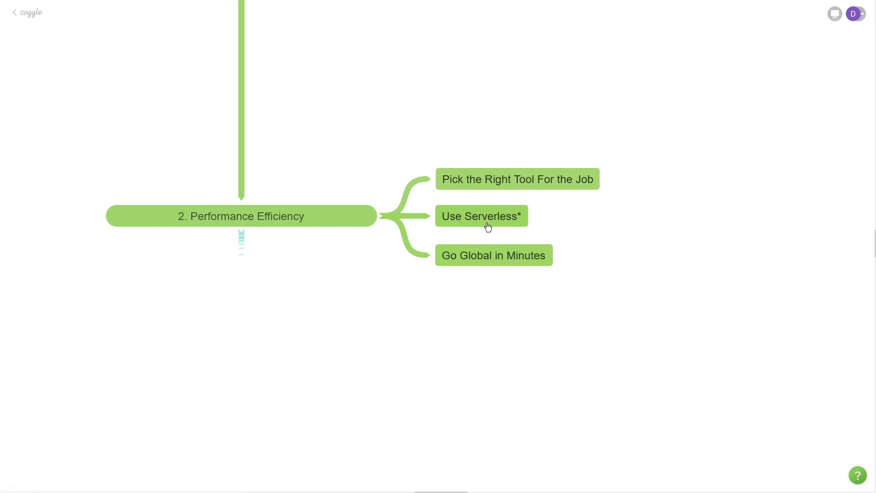
{"action": "mouse_move", "coordinate": [501, 288]}
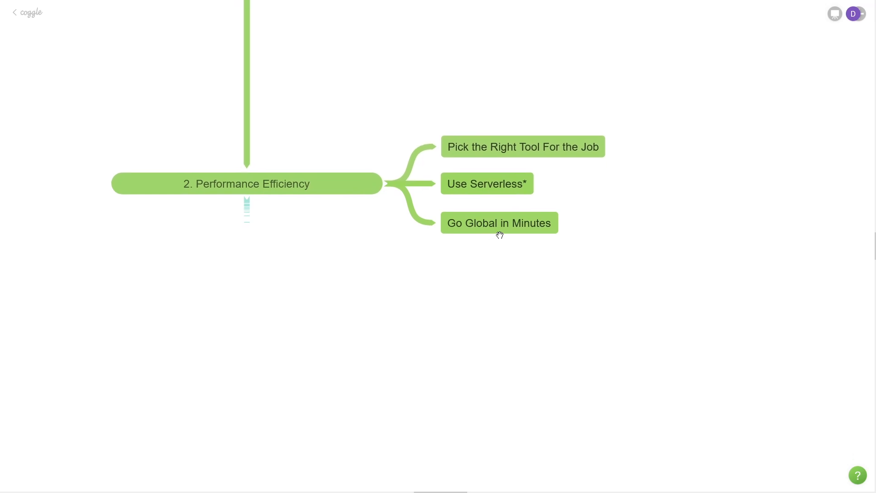
{"action": "mouse_move", "coordinate": [502, 237]}
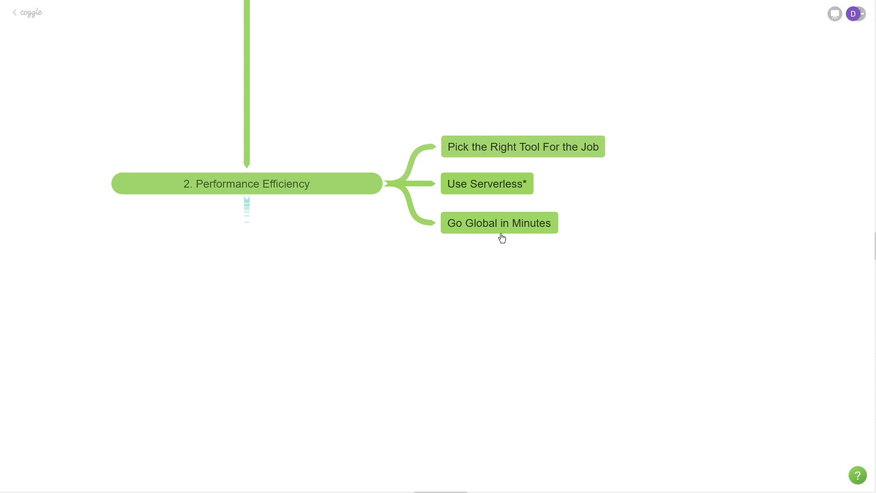
{"action": "mouse_move", "coordinate": [547, 234]}
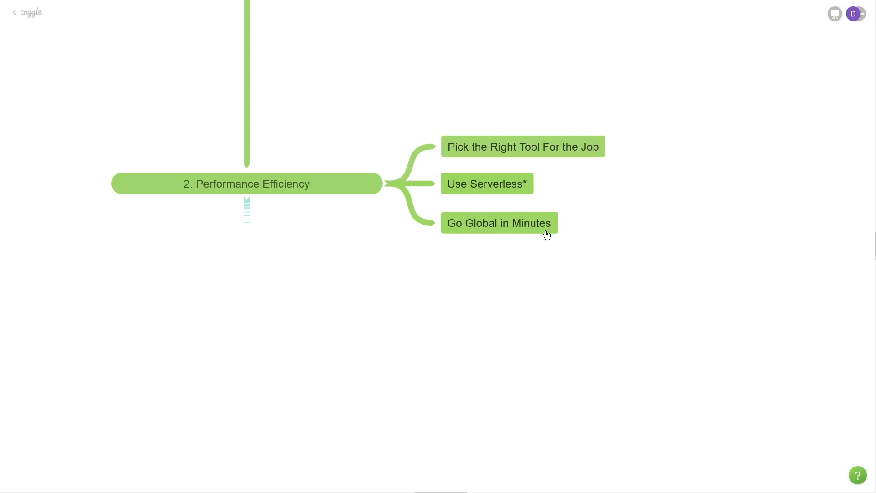
{"action": "mouse_move", "coordinate": [503, 239]}
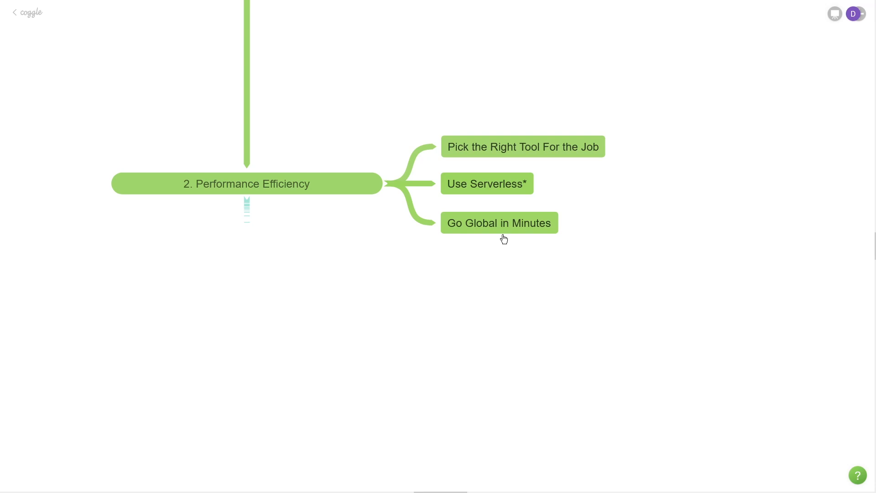
{"action": "mouse_move", "coordinate": [388, 188]}
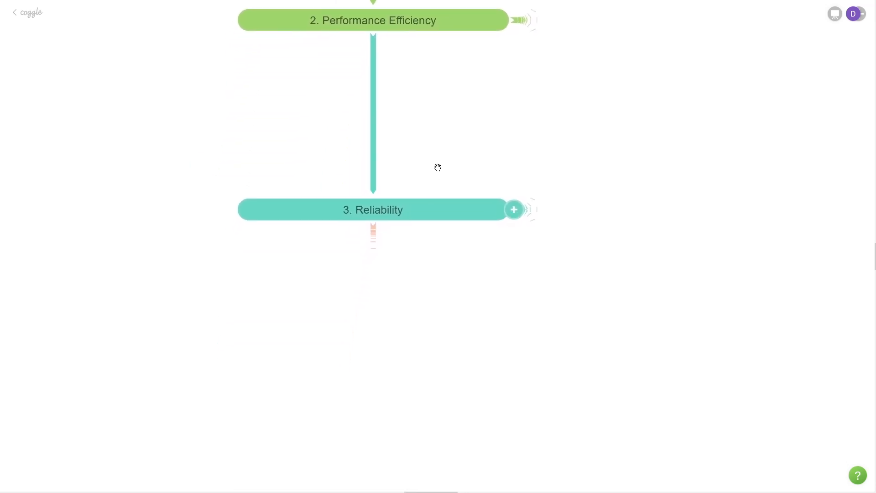
{"action": "mouse_move", "coordinate": [435, 273]}
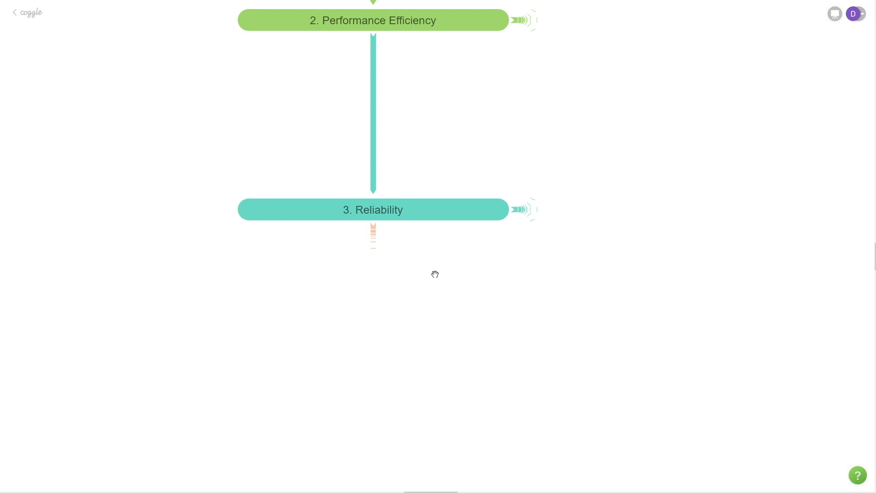
Expand 3. Reliability to show Automatic Failure Recovery, Scale Horizontally, Stop Guessing Capacity.
{"action": "left_click", "coordinate": [518, 210]}
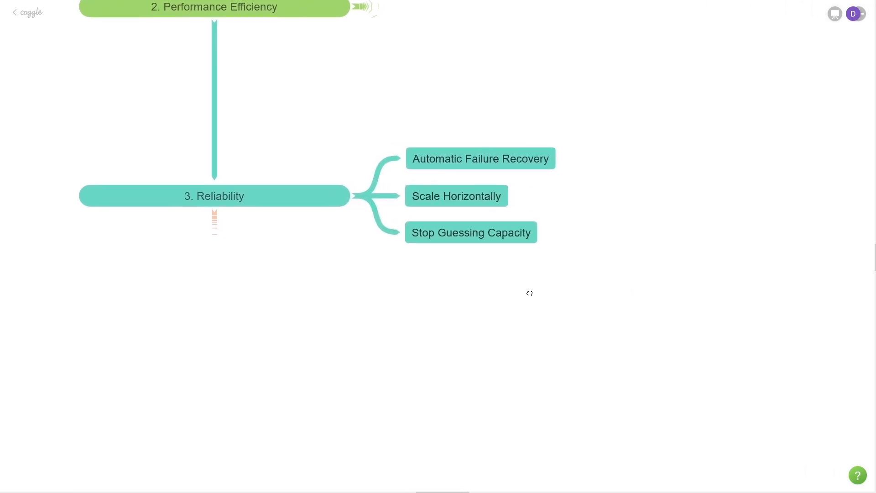
{"action": "mouse_move", "coordinate": [476, 171]}
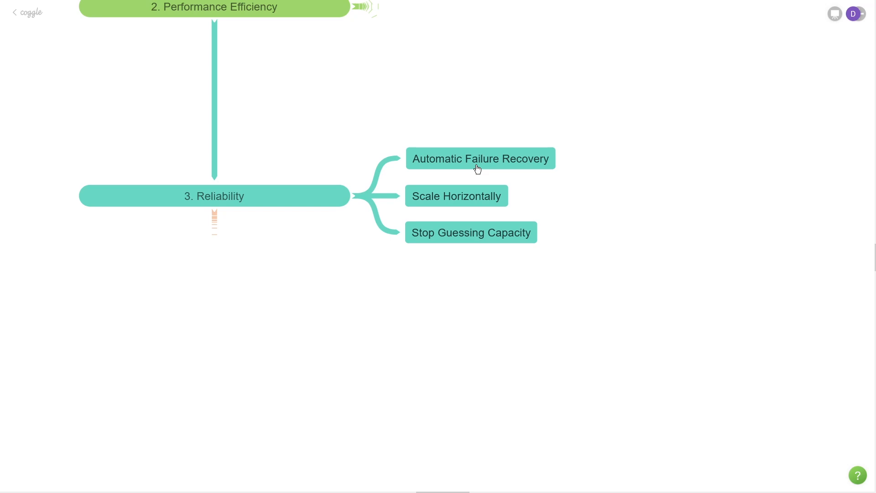
{"action": "mouse_move", "coordinate": [479, 169]}
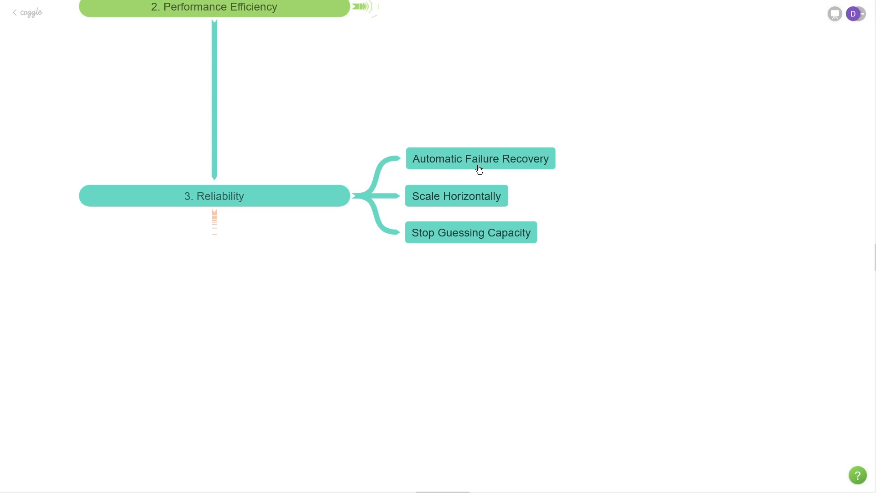
{"action": "mouse_move", "coordinate": [486, 172]}
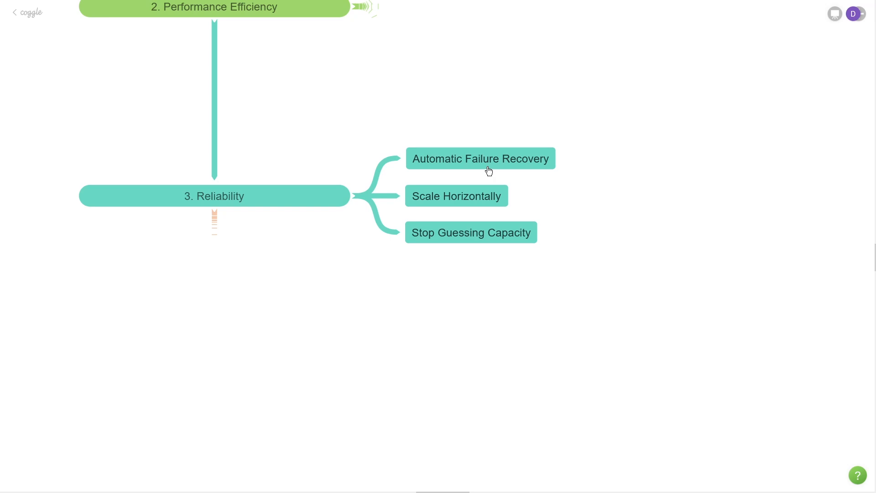
{"action": "mouse_move", "coordinate": [486, 171]}
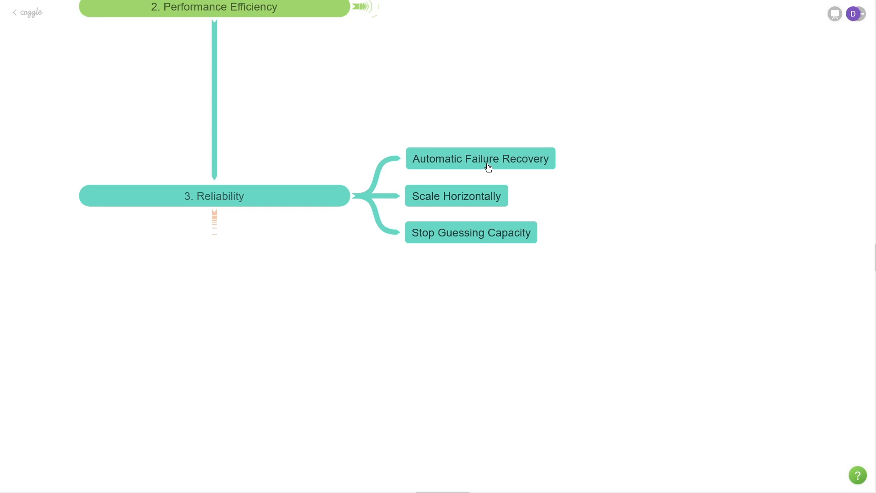
{"action": "mouse_move", "coordinate": [523, 172]}
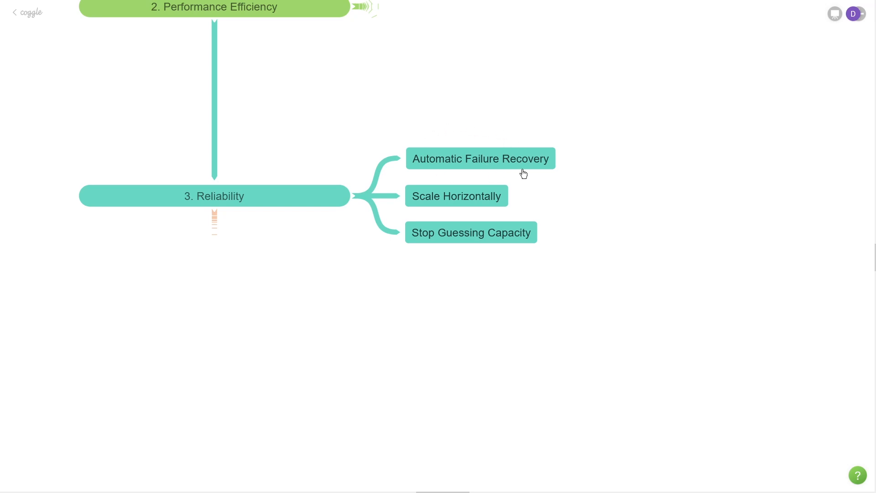
{"action": "mouse_move", "coordinate": [484, 170]}
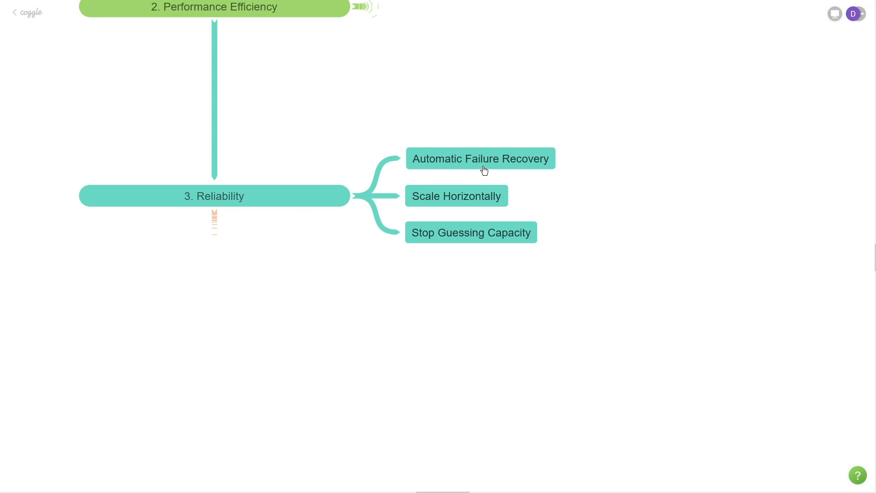
{"action": "mouse_move", "coordinate": [460, 208]}
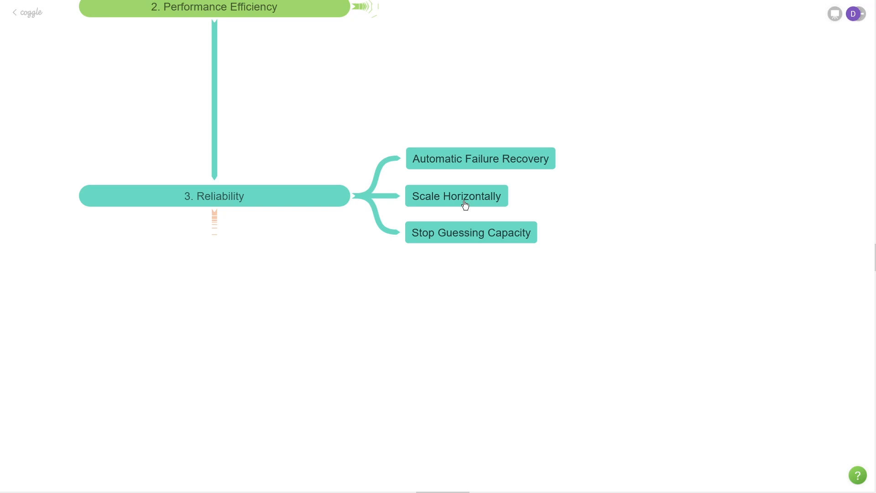
{"action": "mouse_move", "coordinate": [471, 208]}
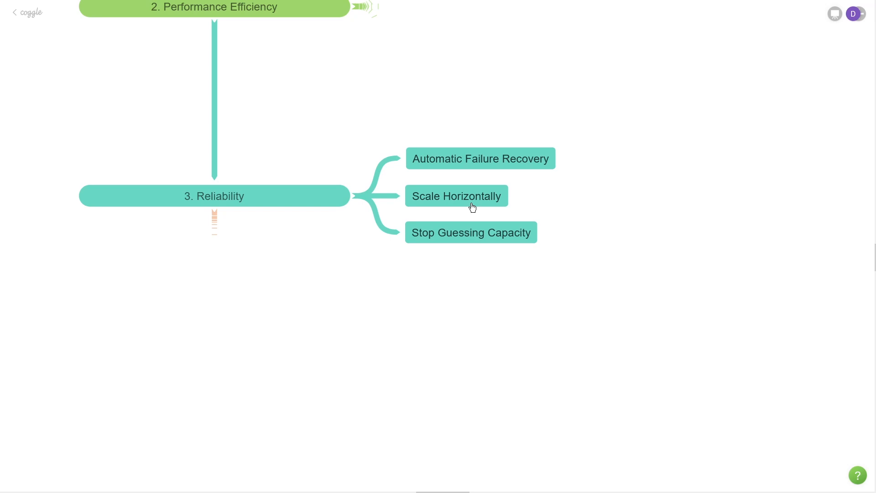
{"action": "mouse_move", "coordinate": [473, 245]}
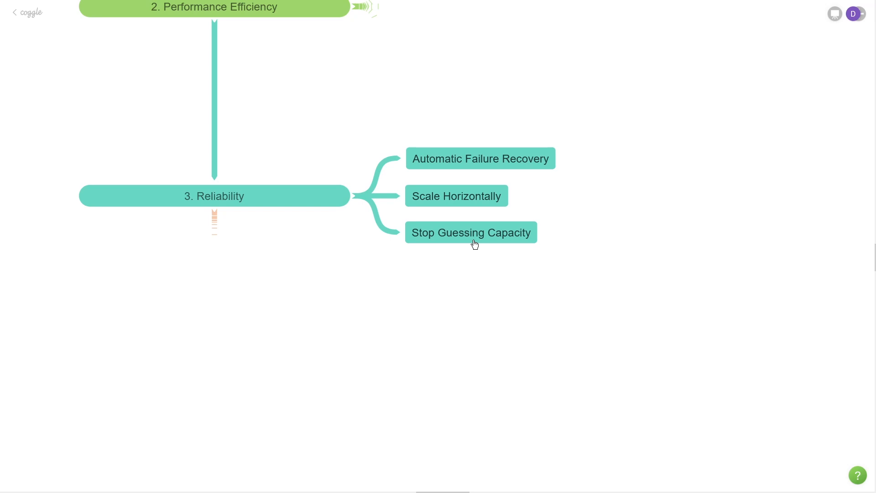
{"action": "mouse_move", "coordinate": [468, 244]}
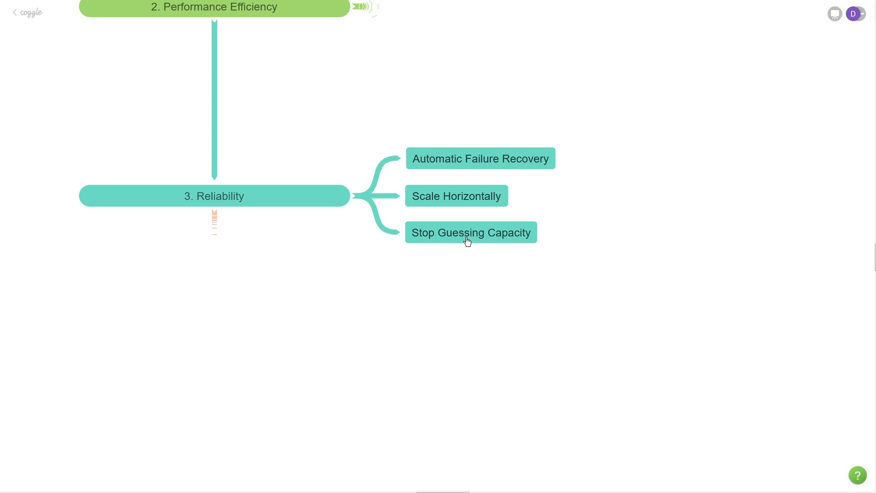
{"action": "mouse_move", "coordinate": [468, 242]}
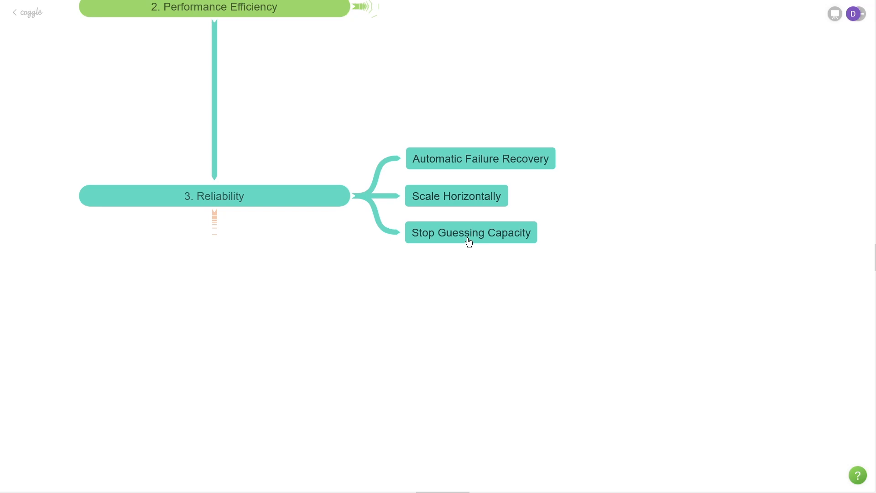
{"action": "mouse_move", "coordinate": [460, 240]}
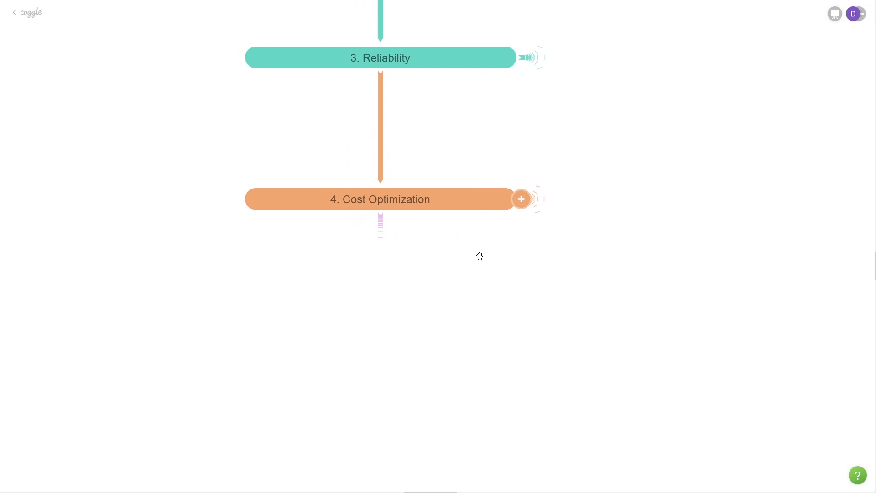
{"action": "mouse_move", "coordinate": [487, 252]}
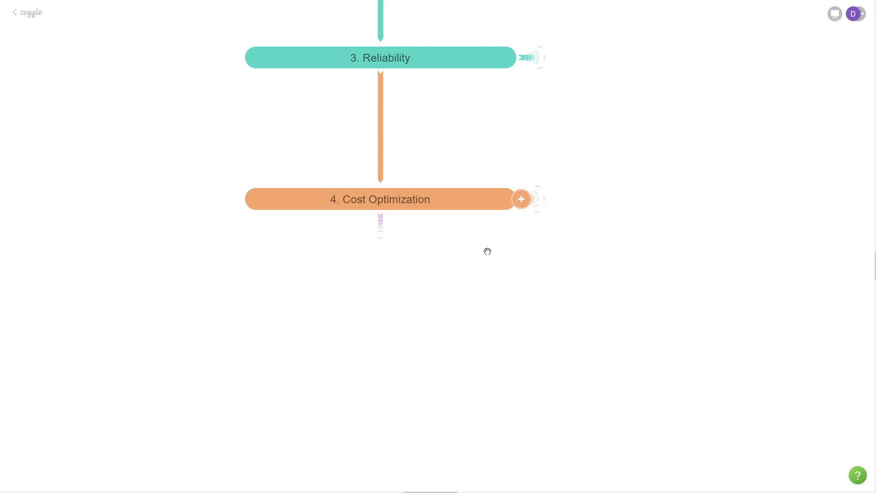
Expand 4. Cost Optimization to reveal Cloud Financial Management, Measure Efficiency, Analyze and Attribute Expenditures.
{"action": "left_click", "coordinate": [520, 199]}
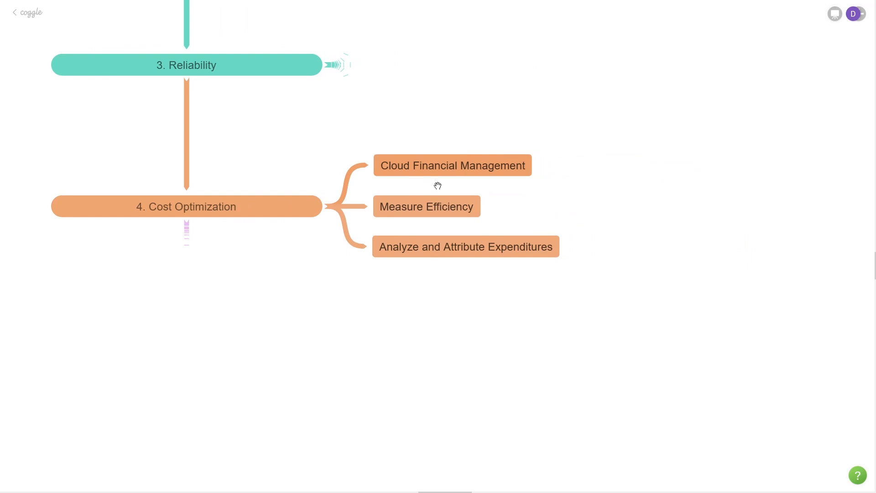
{"action": "mouse_move", "coordinate": [433, 177]}
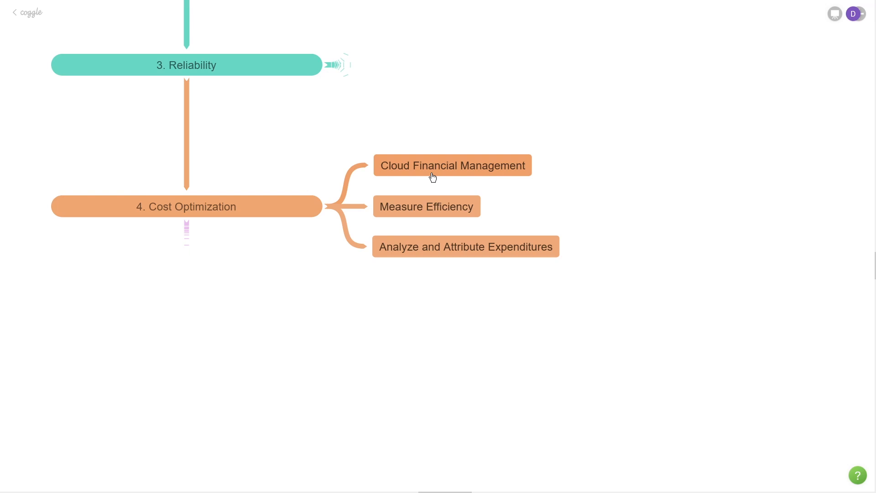
{"action": "mouse_move", "coordinate": [439, 177]}
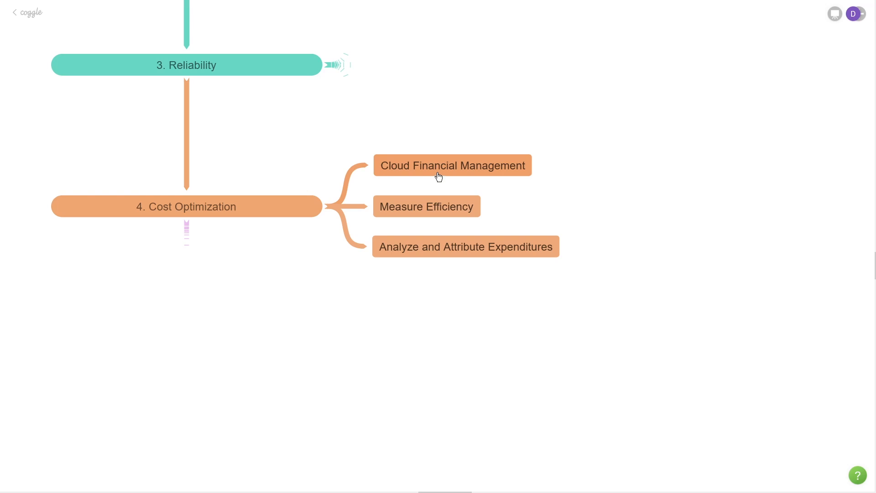
{"action": "mouse_move", "coordinate": [438, 178]}
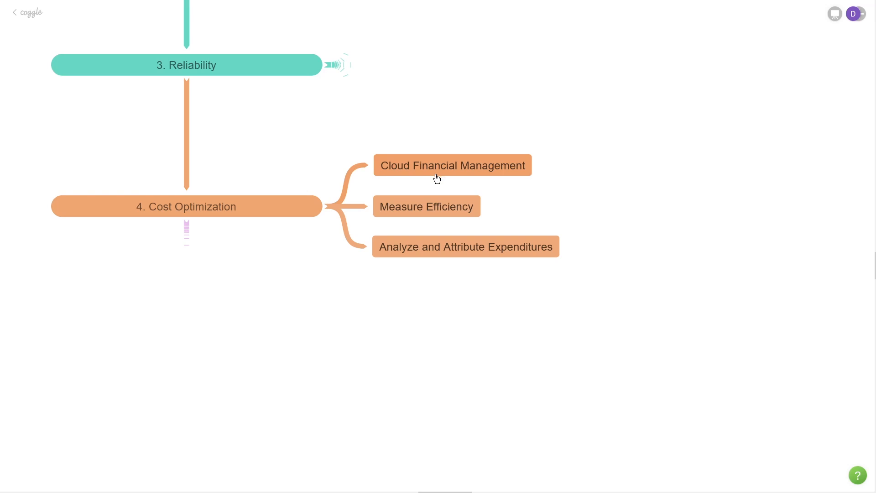
{"action": "scroll", "scroll_direction": "up", "scroll_amount": 3}
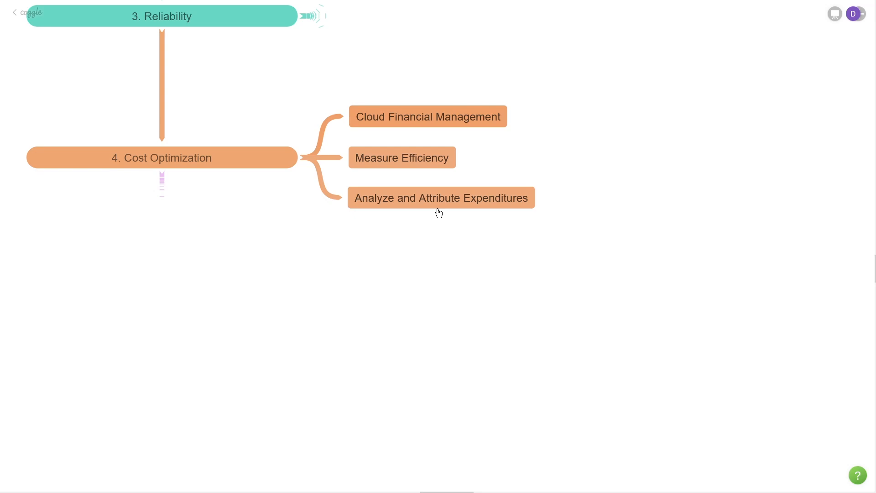
{"action": "mouse_move", "coordinate": [431, 220]}
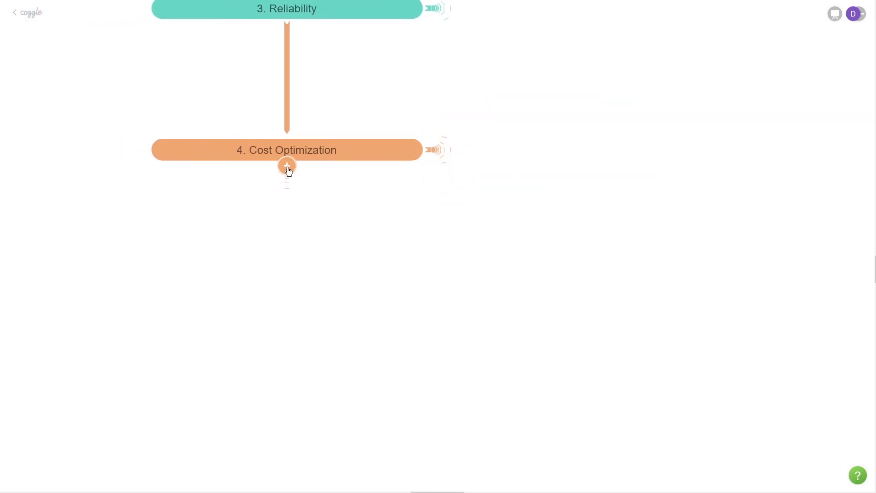
Toggle the 5. Sustainability branch with its Maximum Utilization, Efficient Hardware, Managed Services practices.
{"action": "left_click", "coordinate": [287, 165]}
{"action": "type", "text": "5. Sustainability"}
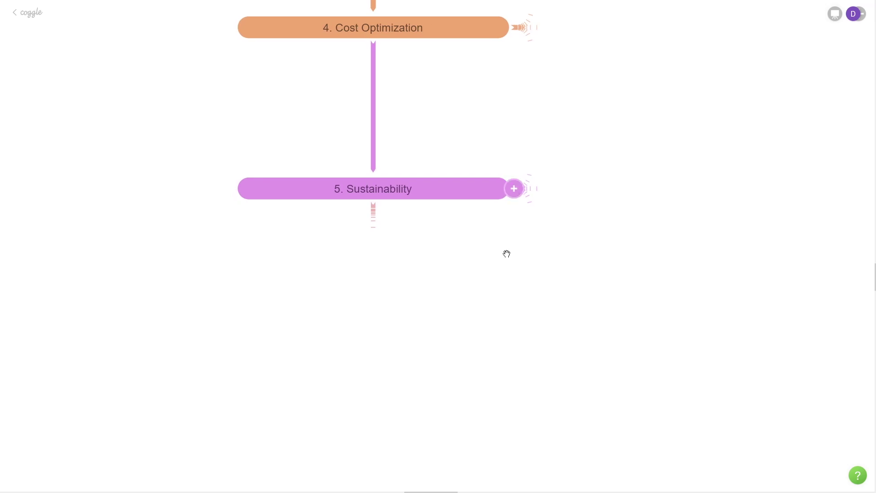
{"action": "mouse_move", "coordinate": [509, 255]}
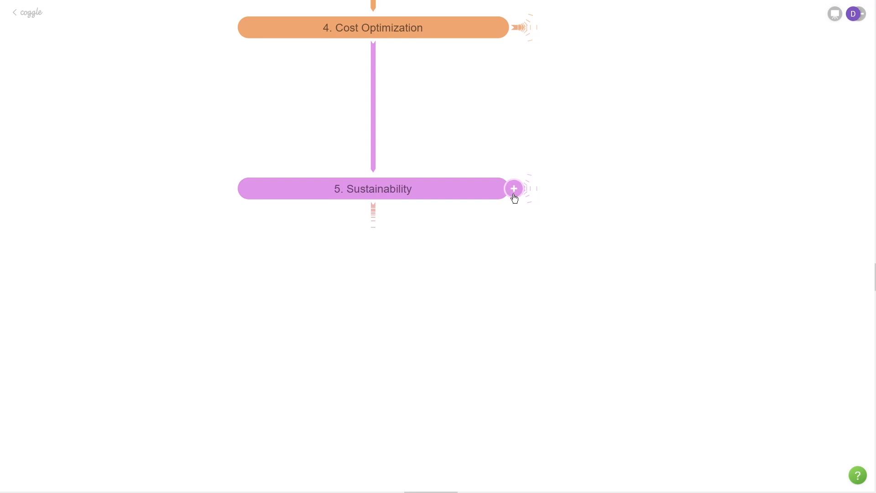
{"action": "left_click", "coordinate": [513, 188]}
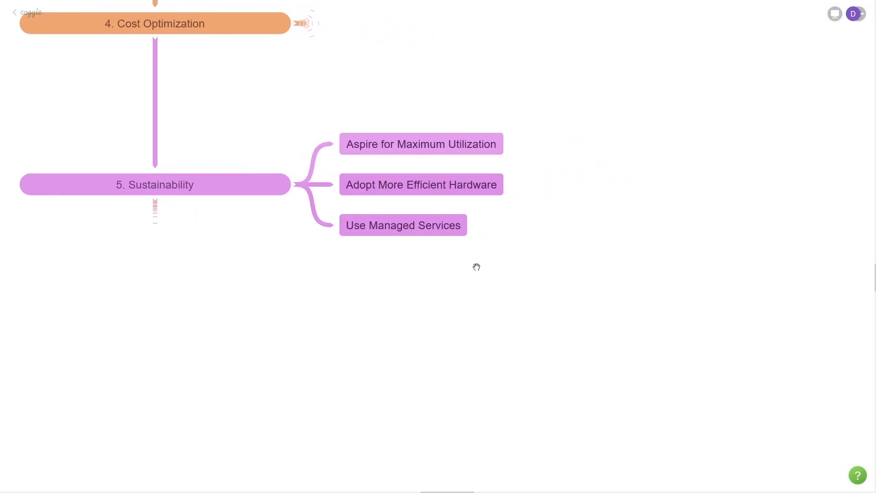
{"action": "mouse_move", "coordinate": [441, 159]}
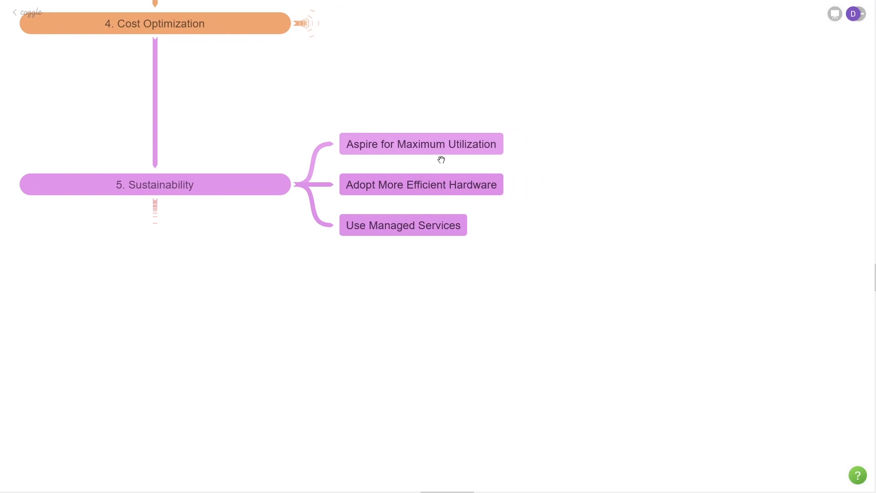
{"action": "mouse_move", "coordinate": [440, 158]}
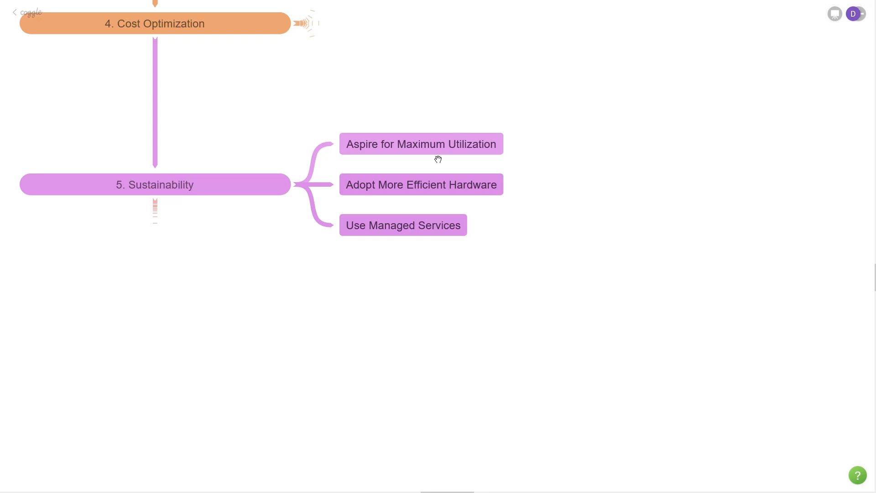
{"action": "mouse_move", "coordinate": [436, 159]}
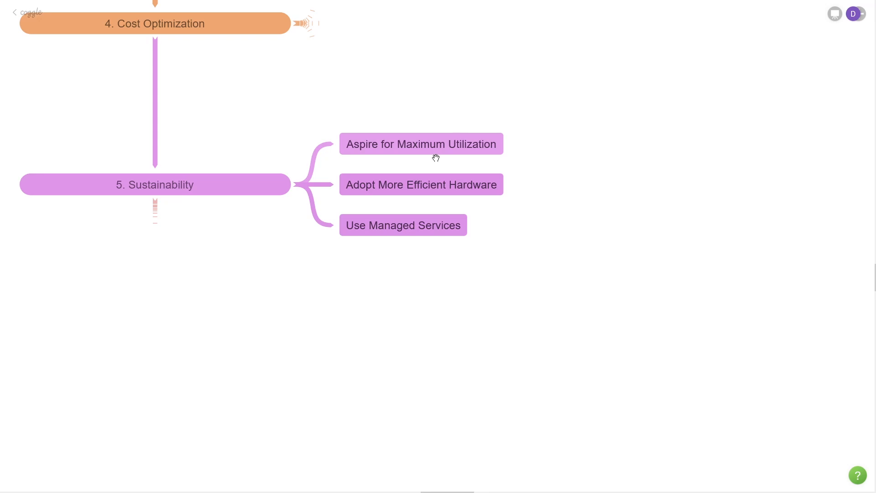
{"action": "mouse_move", "coordinate": [409, 196]}
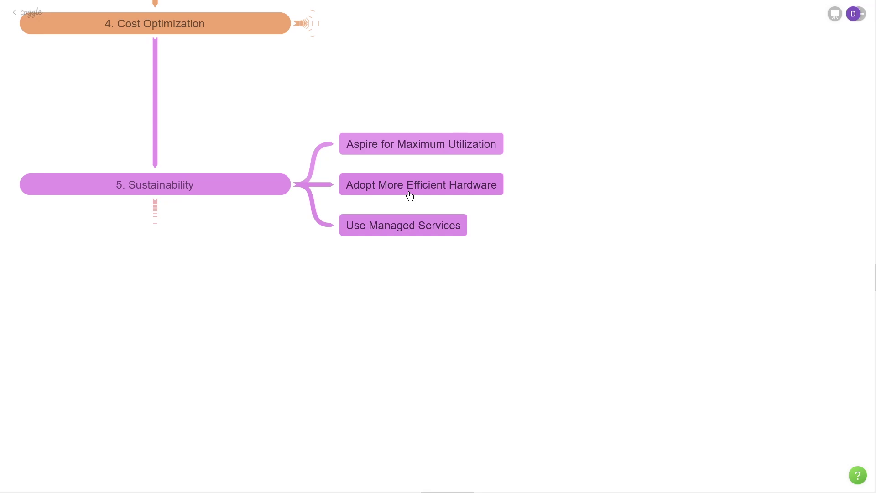
{"action": "mouse_move", "coordinate": [394, 244]}
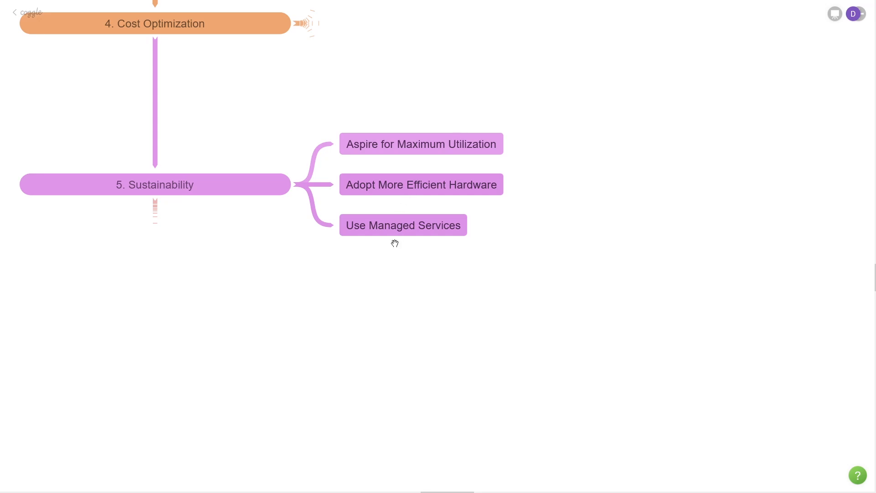
{"action": "mouse_move", "coordinate": [436, 149]}
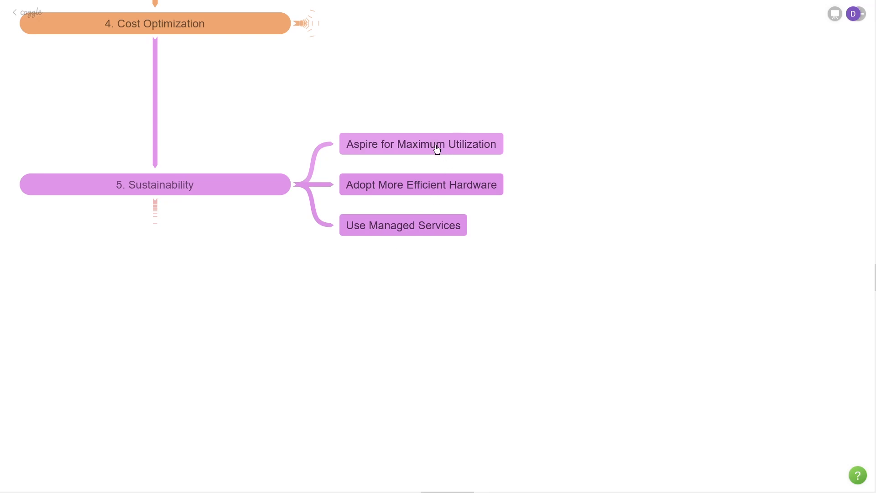
{"action": "mouse_move", "coordinate": [412, 196]}
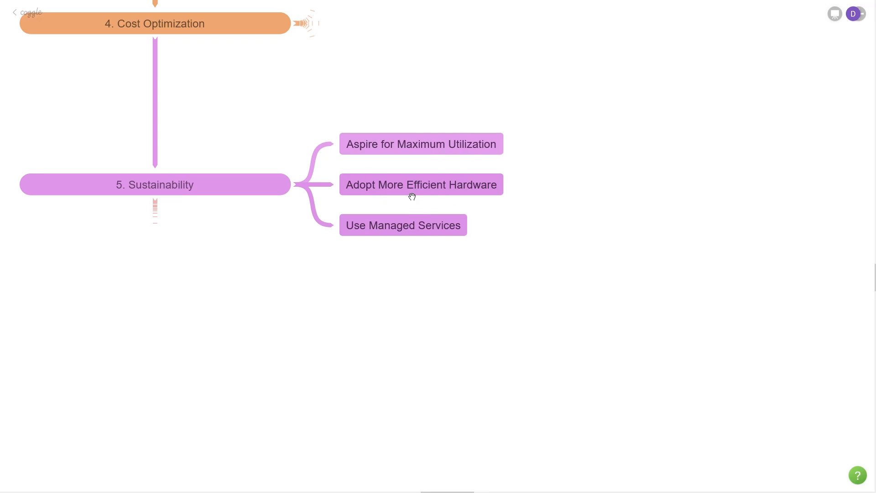
{"action": "mouse_move", "coordinate": [402, 248]}
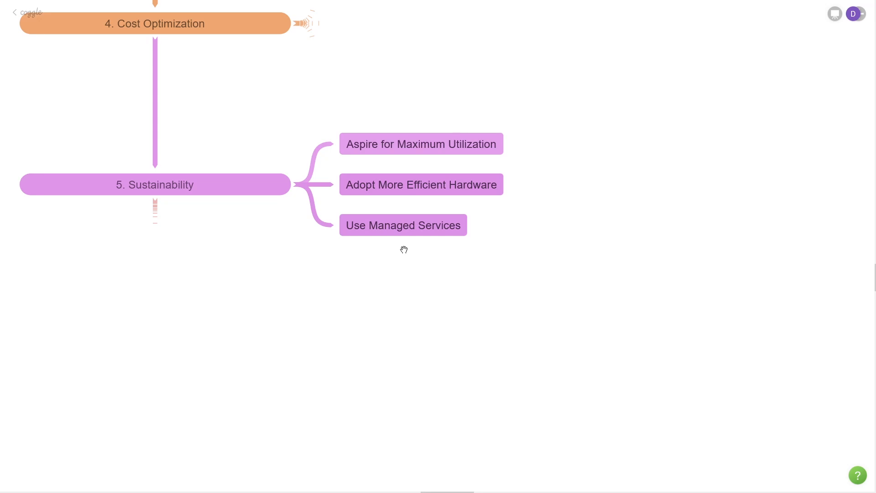
{"action": "mouse_move", "coordinate": [396, 256]}
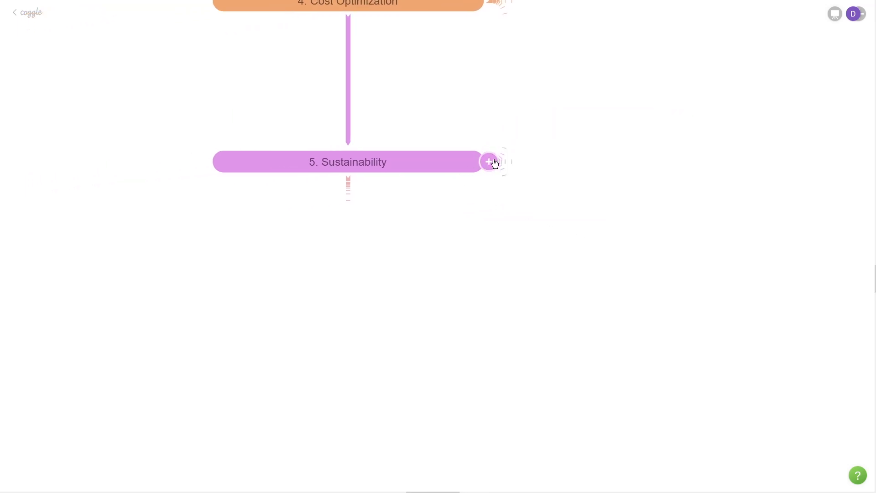
Expand 6. Security to show Foundational Identity, Security At All Layers, Encryption In Transit & At Rest.
{"action": "left_click", "coordinate": [489, 162]}
{"action": "type", "text": "6. Security"}
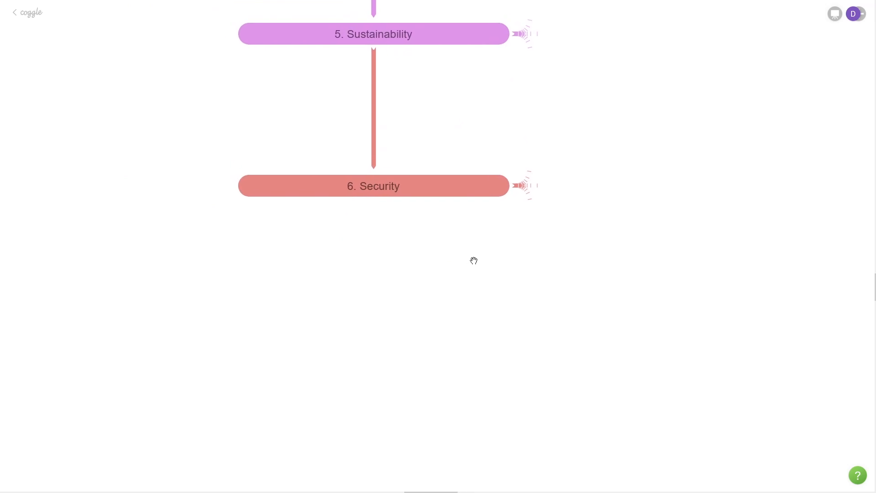
{"action": "mouse_move", "coordinate": [391, 196]}
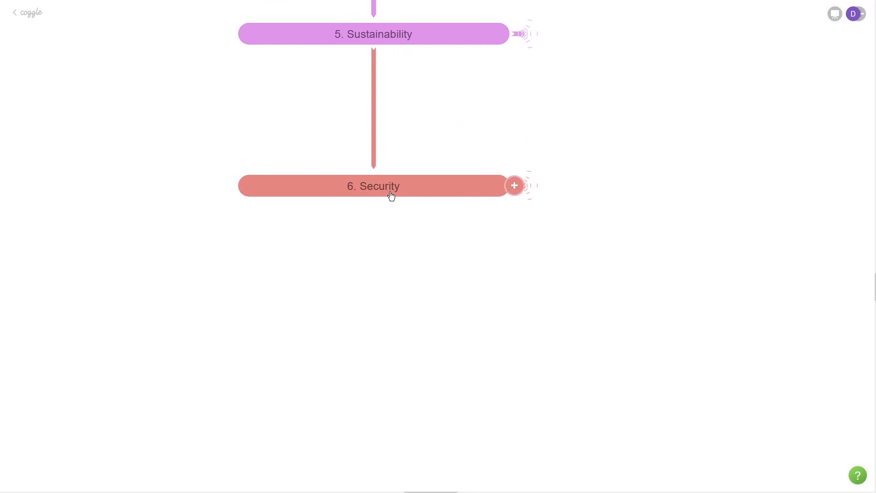
{"action": "left_click", "coordinate": [513, 185]}
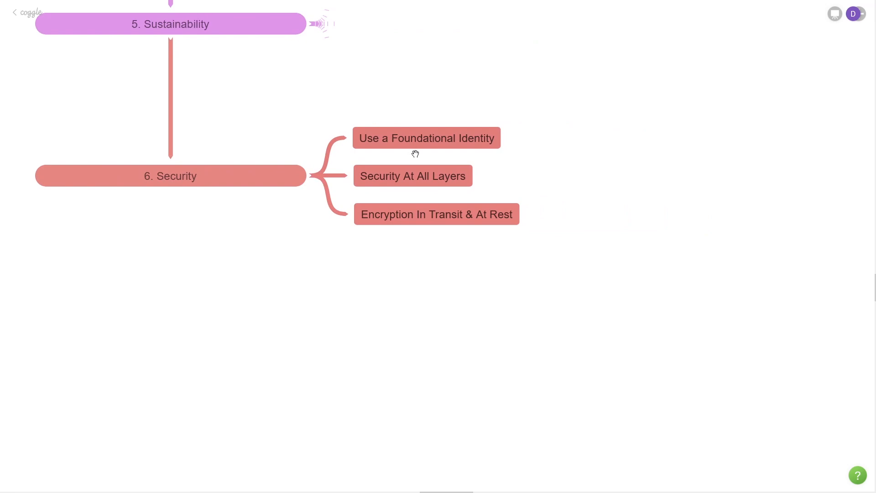
{"action": "mouse_move", "coordinate": [421, 156]}
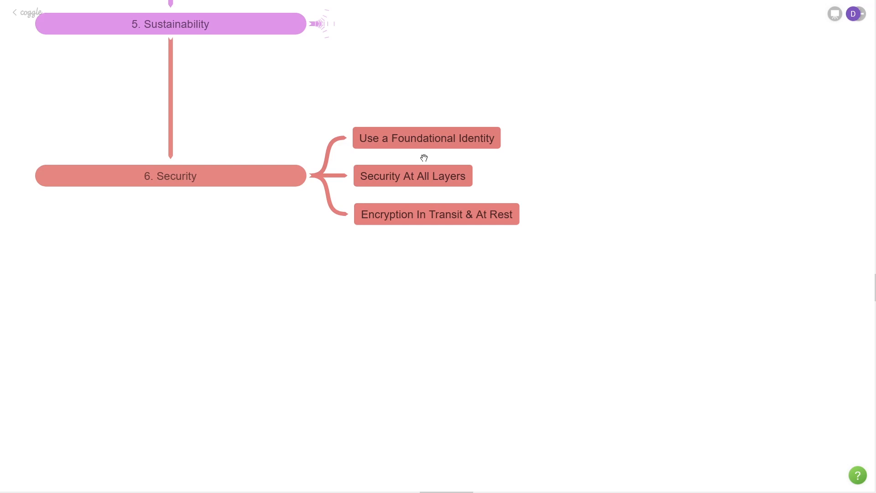
{"action": "mouse_move", "coordinate": [423, 152]}
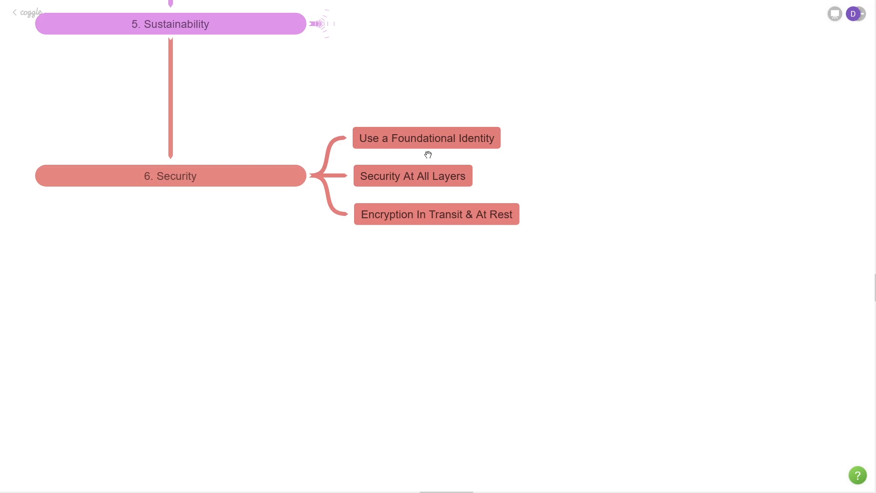
{"action": "mouse_move", "coordinate": [436, 155]}
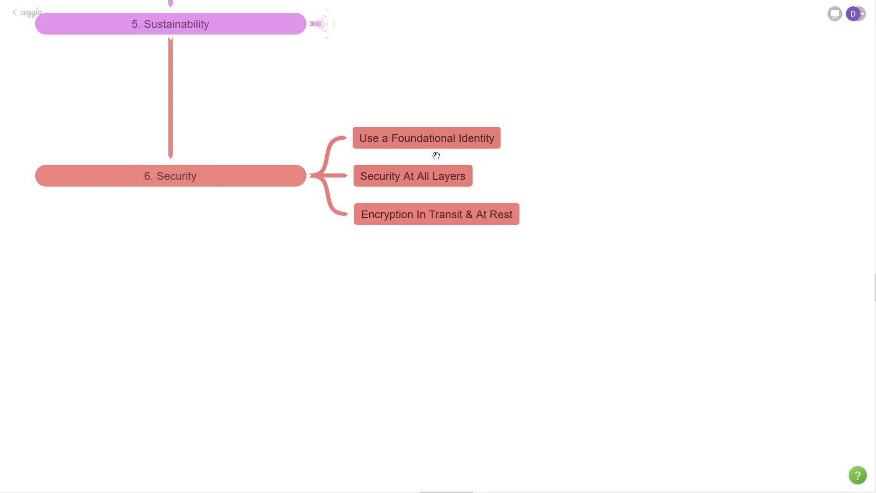
{"action": "mouse_move", "coordinate": [428, 152]}
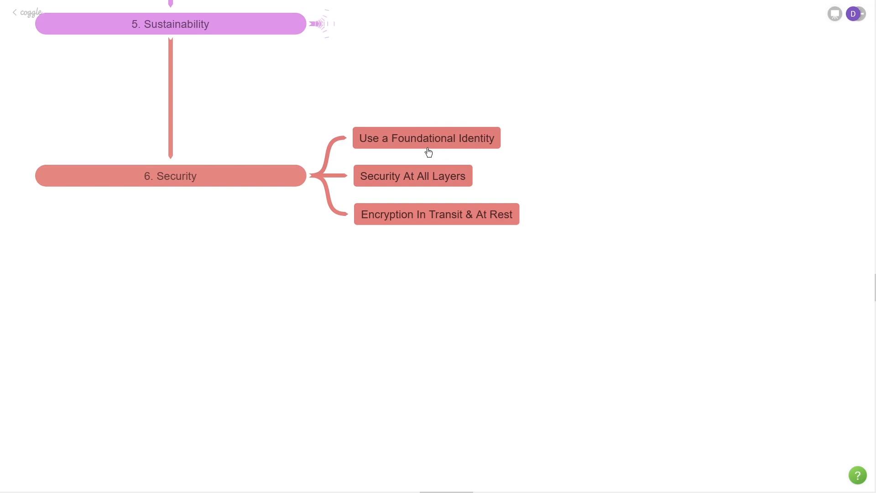
{"action": "mouse_move", "coordinate": [423, 190]}
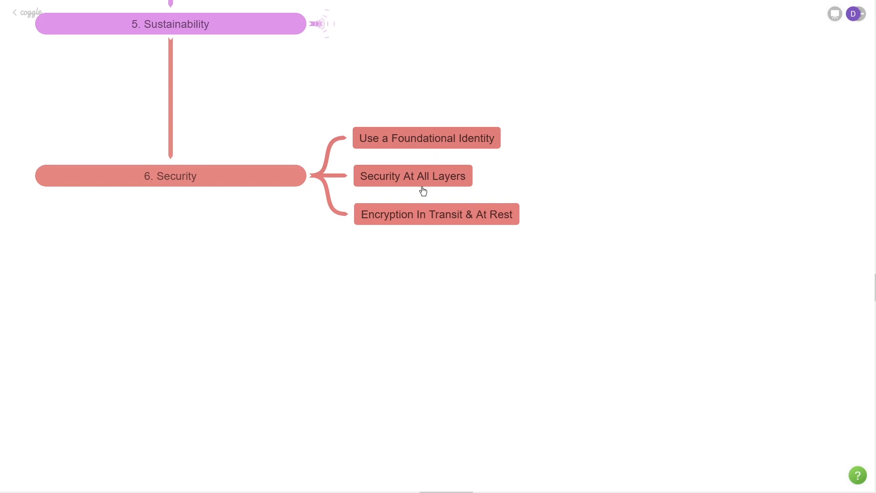
{"action": "mouse_move", "coordinate": [423, 222]}
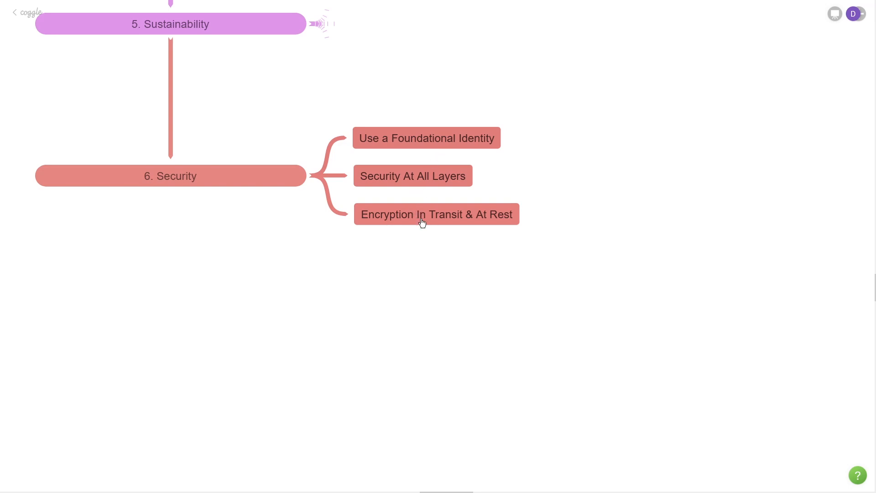
{"action": "mouse_move", "coordinate": [457, 227]}
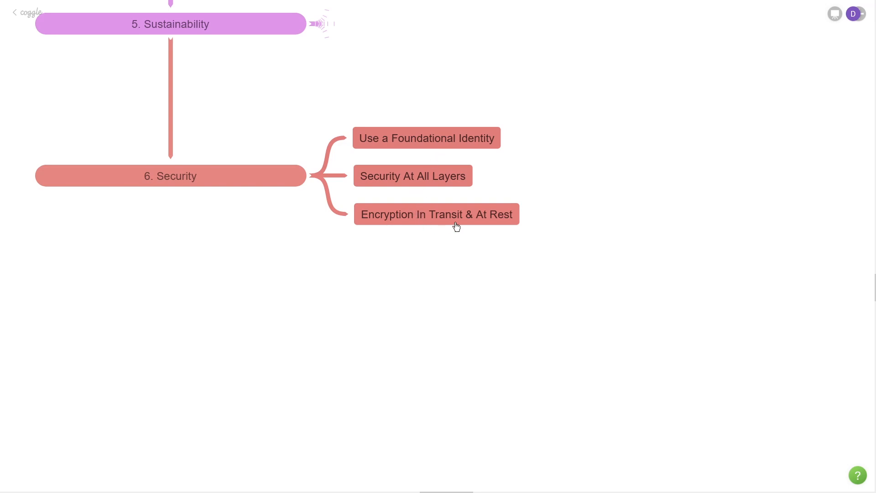
{"action": "mouse_move", "coordinate": [415, 192]}
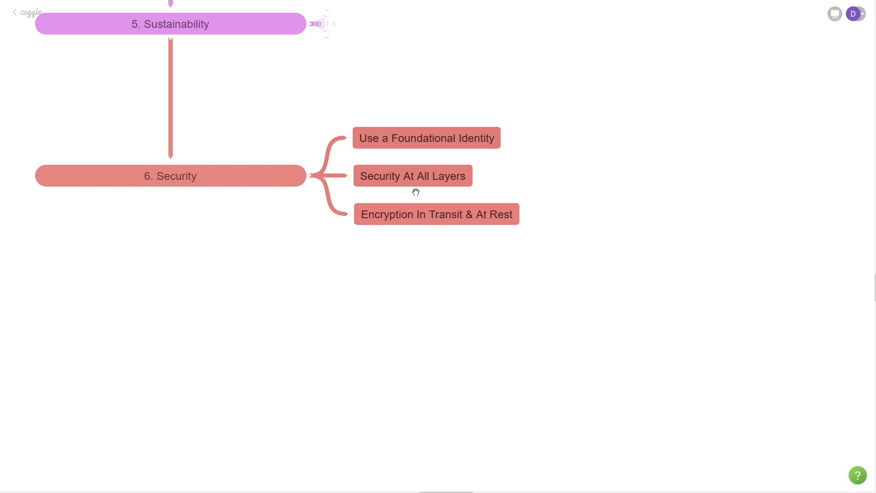
{"action": "mouse_move", "coordinate": [421, 192]}
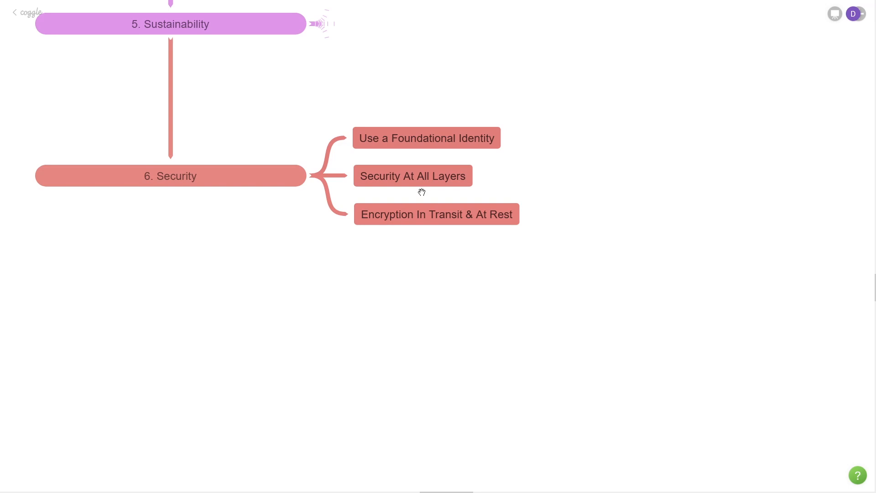
{"action": "mouse_move", "coordinate": [429, 220]}
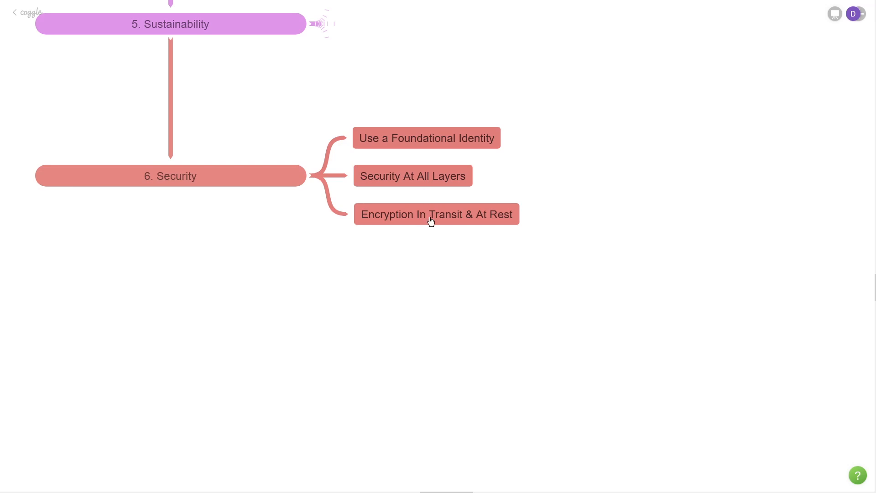
{"action": "mouse_move", "coordinate": [466, 221]}
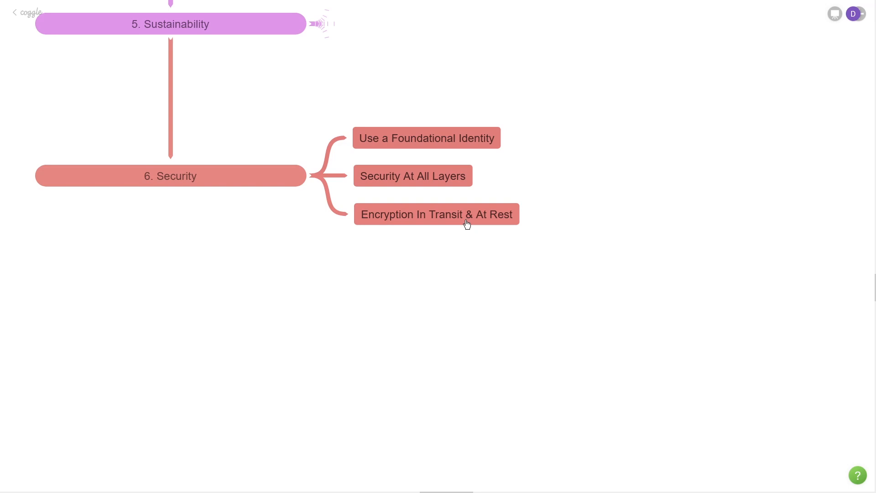
{"action": "mouse_move", "coordinate": [422, 226]}
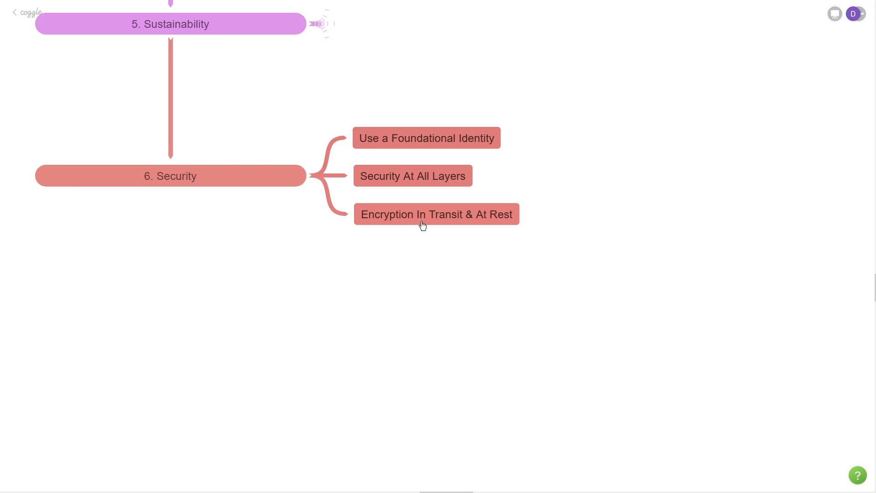
{"action": "mouse_move", "coordinate": [456, 227]}
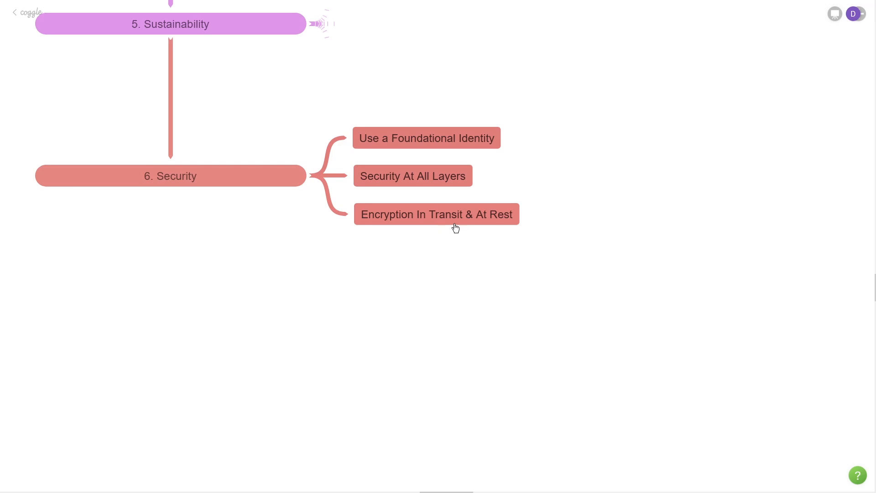
{"action": "mouse_move", "coordinate": [314, 223]}
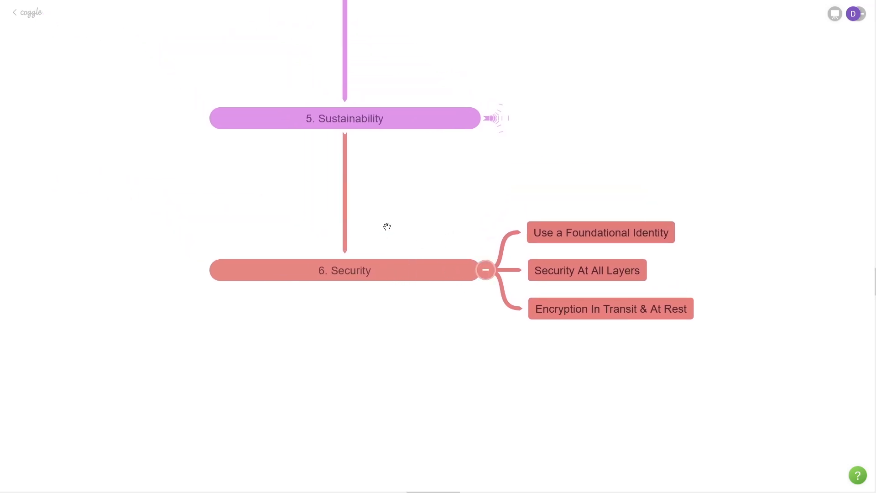
Scroll the map back up toward Performance Efficiency, Reliability and Cost Optimization.
{"action": "scroll", "scroll_direction": "up", "scroll_amount": 3}
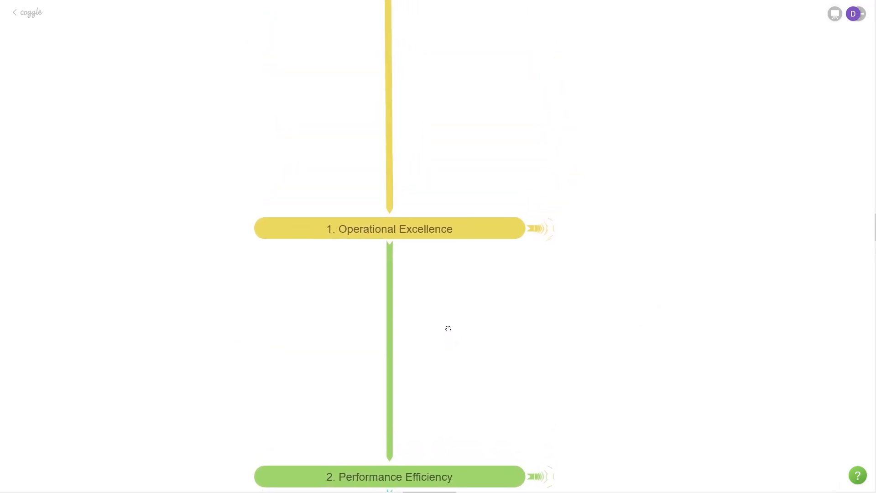
{"action": "scroll", "scroll_direction": "down", "scroll_amount": 3}
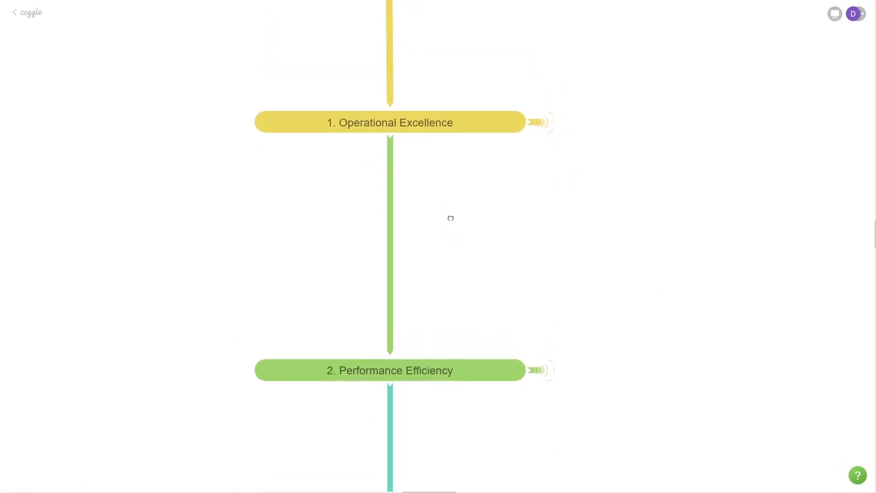
{"action": "scroll", "scroll_direction": "down", "scroll_amount": 3}
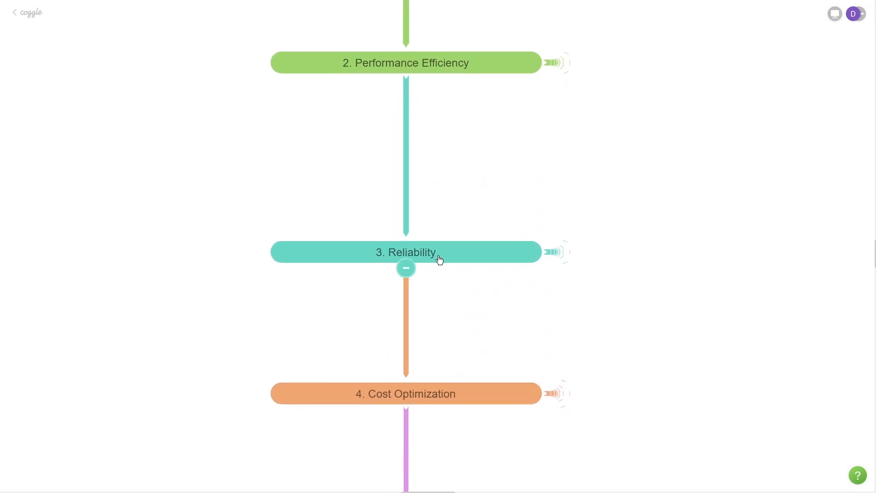
{"action": "mouse_move", "coordinate": [445, 262]}
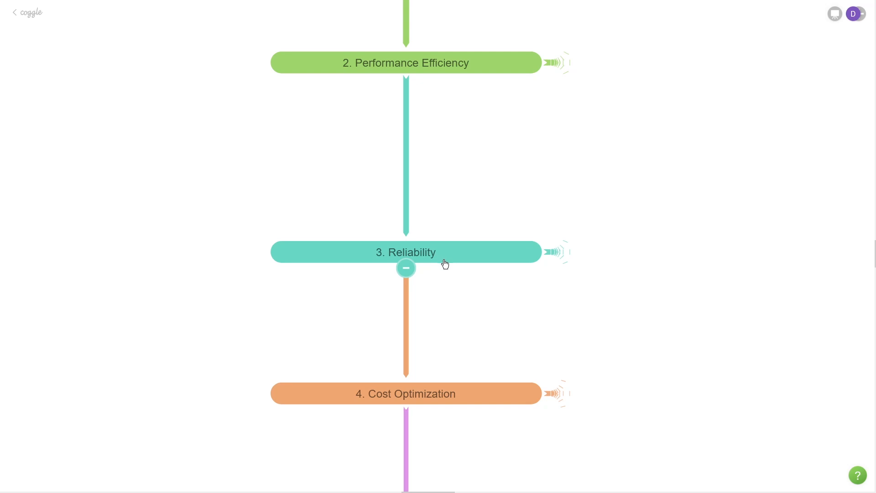
{"action": "mouse_move", "coordinate": [446, 265]}
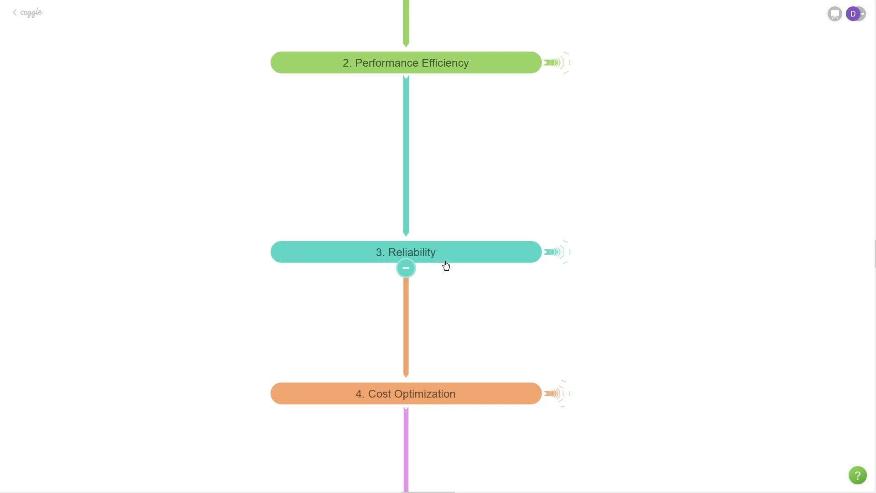